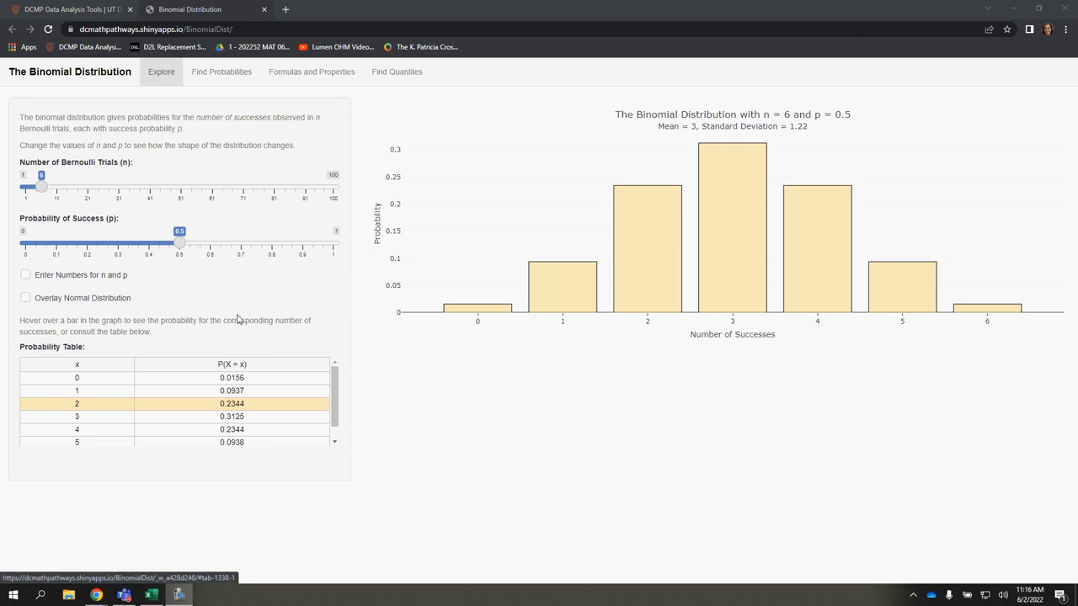
pyautogui.moveTo(461, 421)
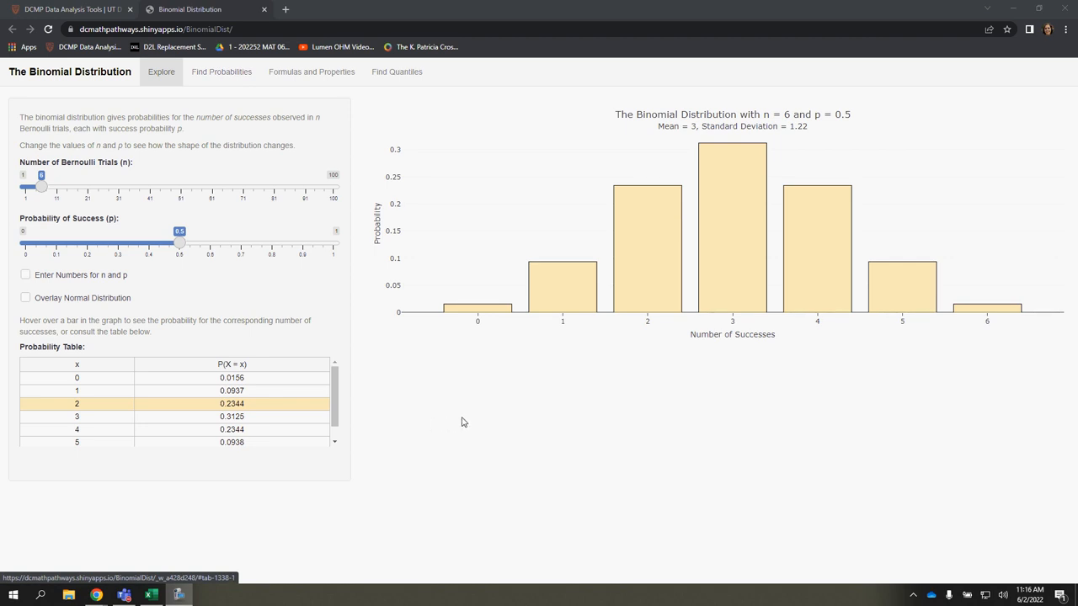
pyautogui.moveTo(163, 285)
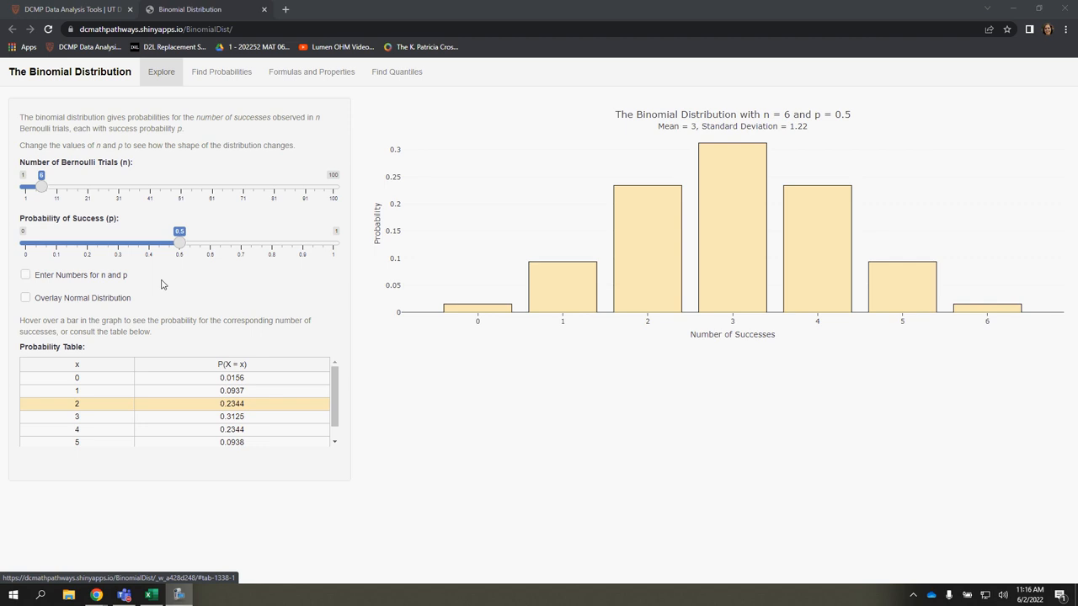
pyautogui.moveTo(200, 229)
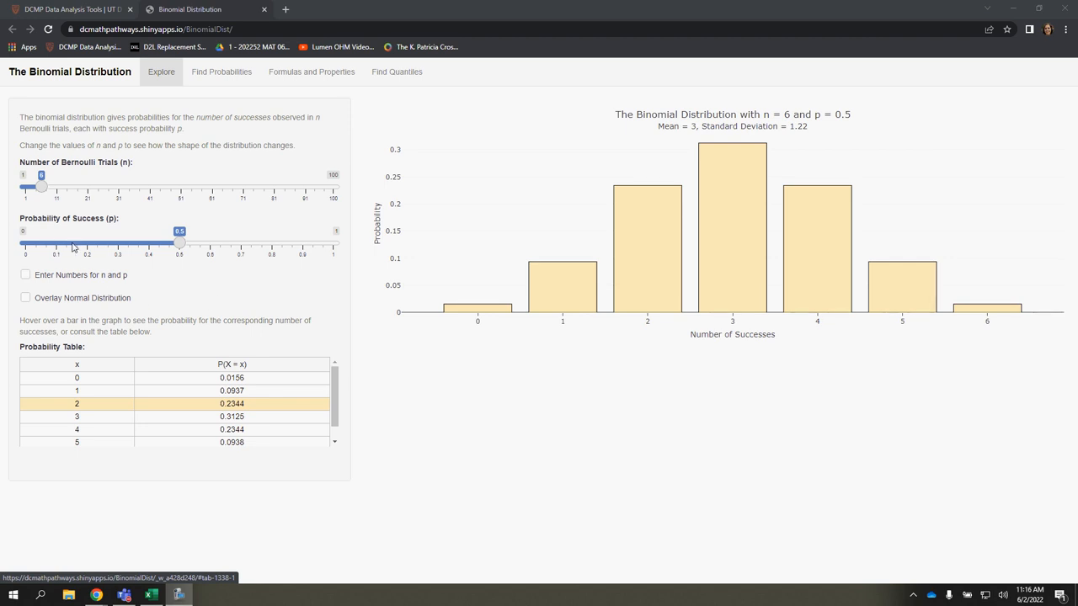
pyautogui.moveTo(367, 248)
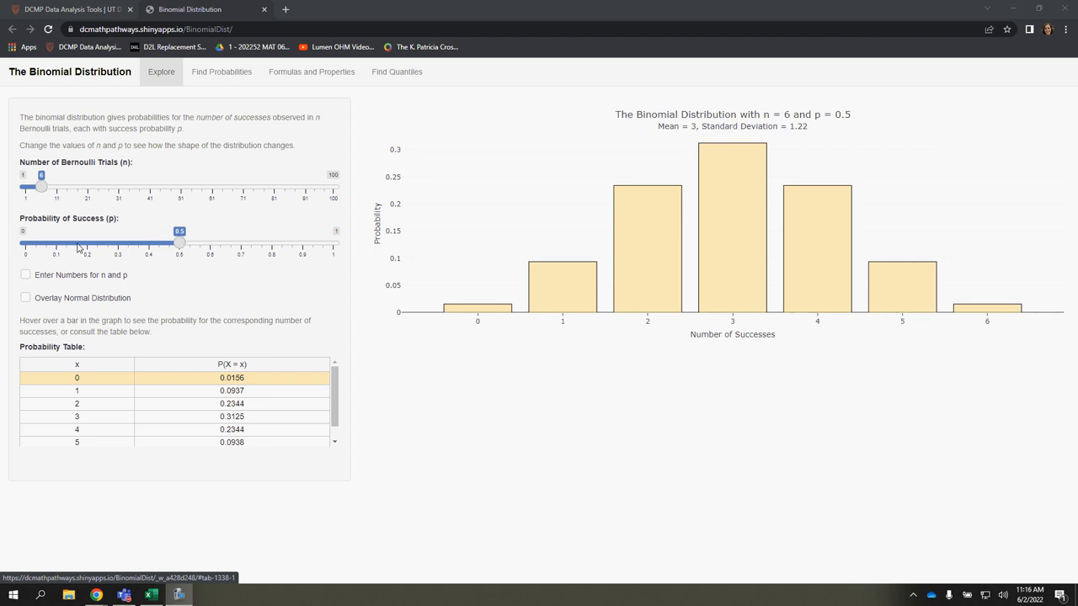
# Drag the success-probability slider up to about 0.58, then down to 0.31
pyautogui.moveTo(179, 243); pyautogui.dragTo(207, 243)
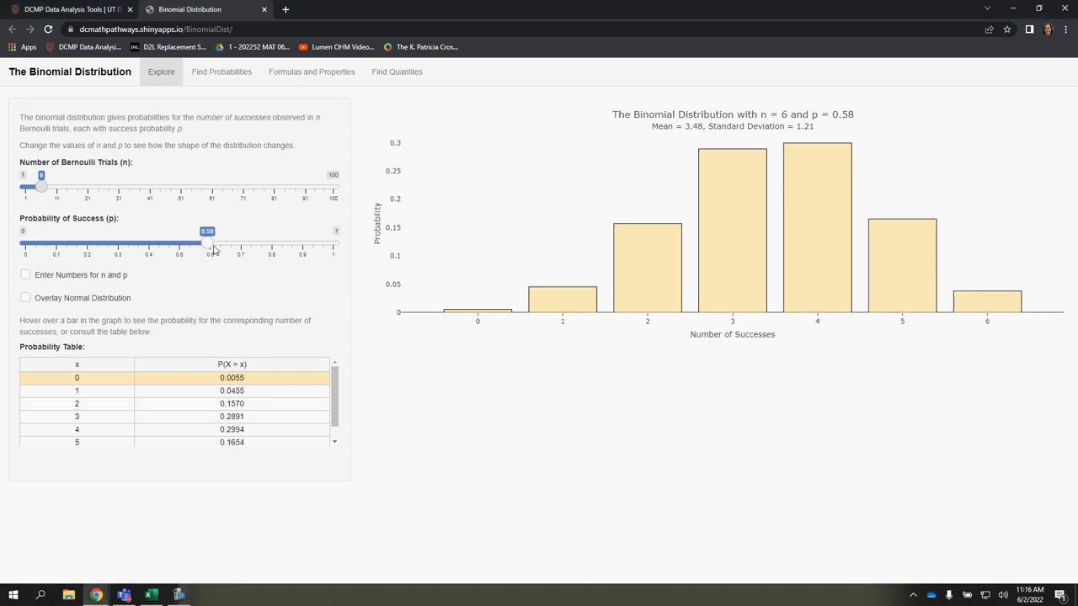
pyautogui.moveTo(207, 244); pyautogui.dragTo(122, 244)
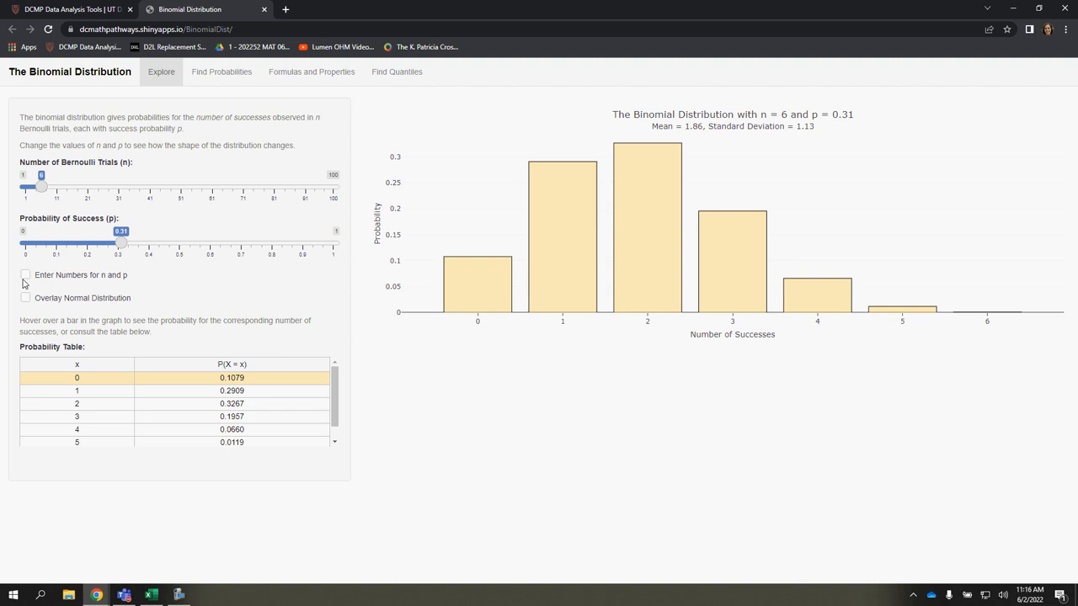
# Enter n = 25 and p = 0.312 directly, giving mean 7.8 and standard deviation 2.32
pyautogui.click(25, 246)
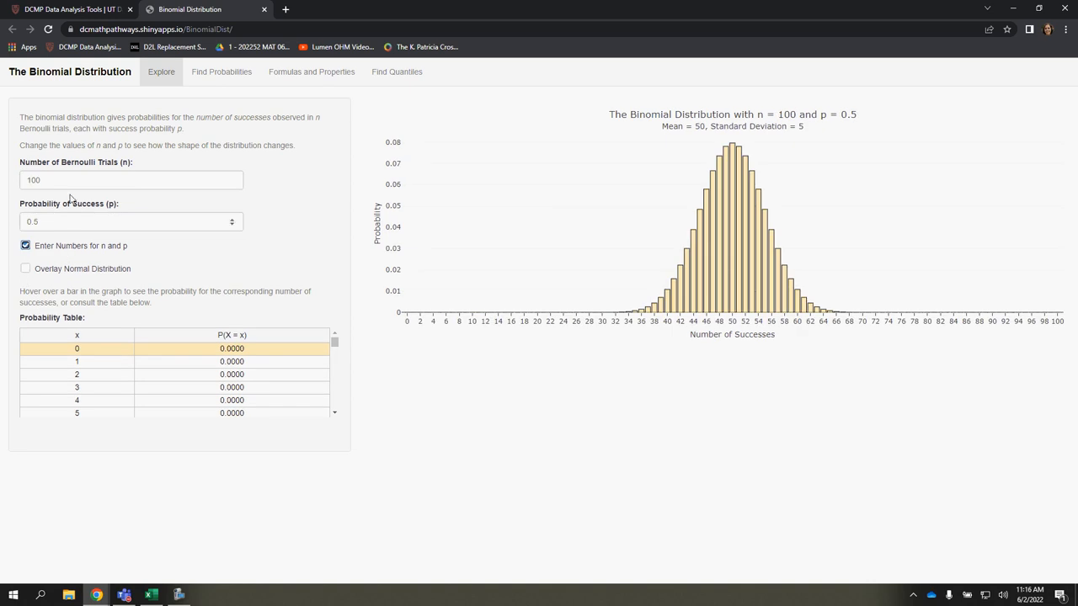
pyautogui.click(132, 178)
pyautogui.write('25')
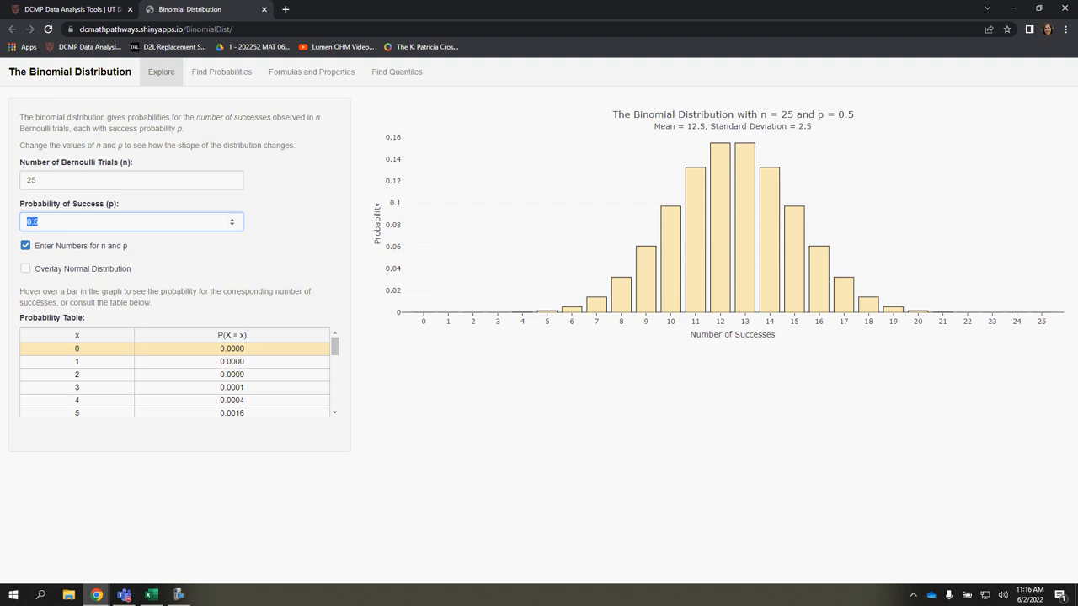
pyautogui.write('.312')
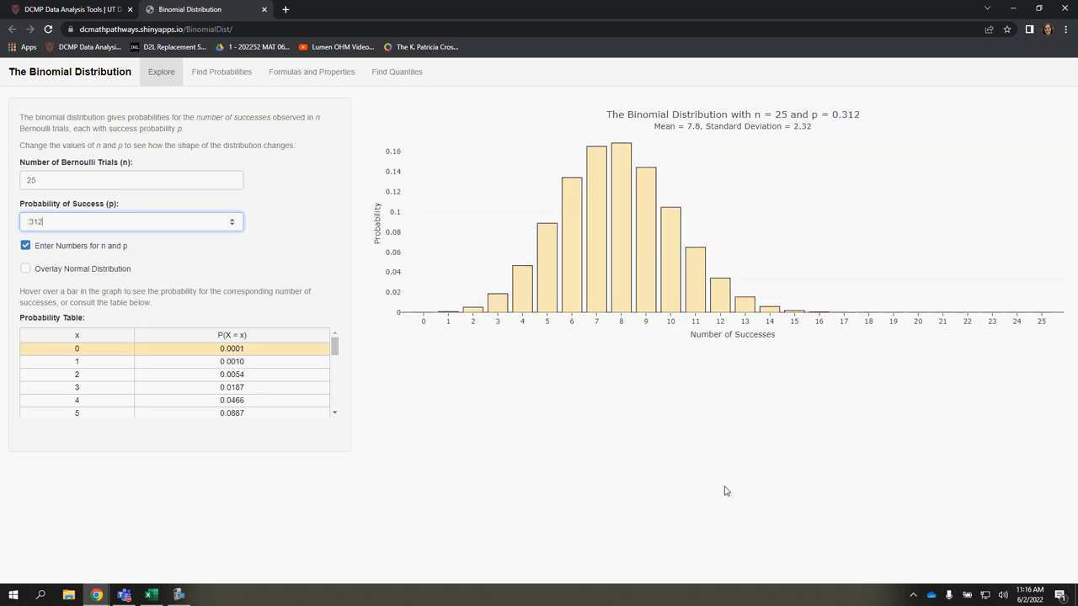
pyautogui.moveTo(597, 151)
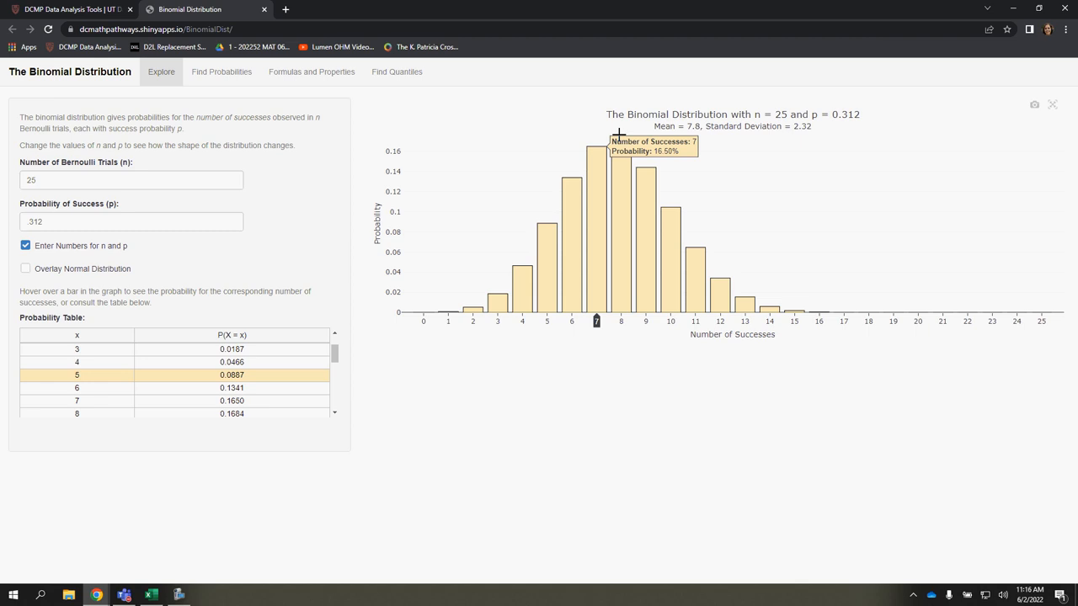
pyautogui.moveTo(571, 200)
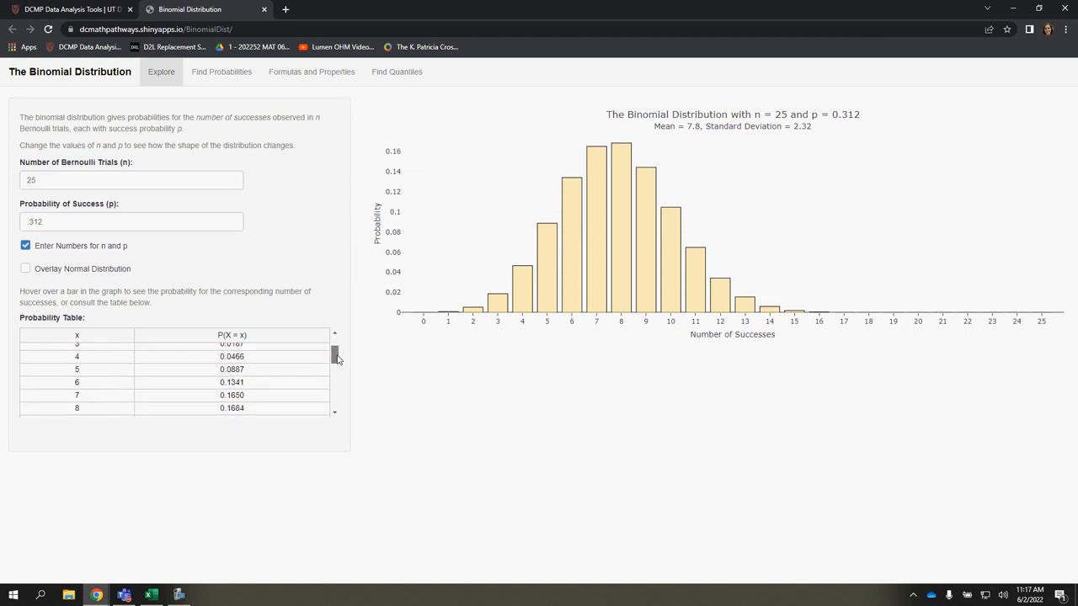
pyautogui.scroll(-3)
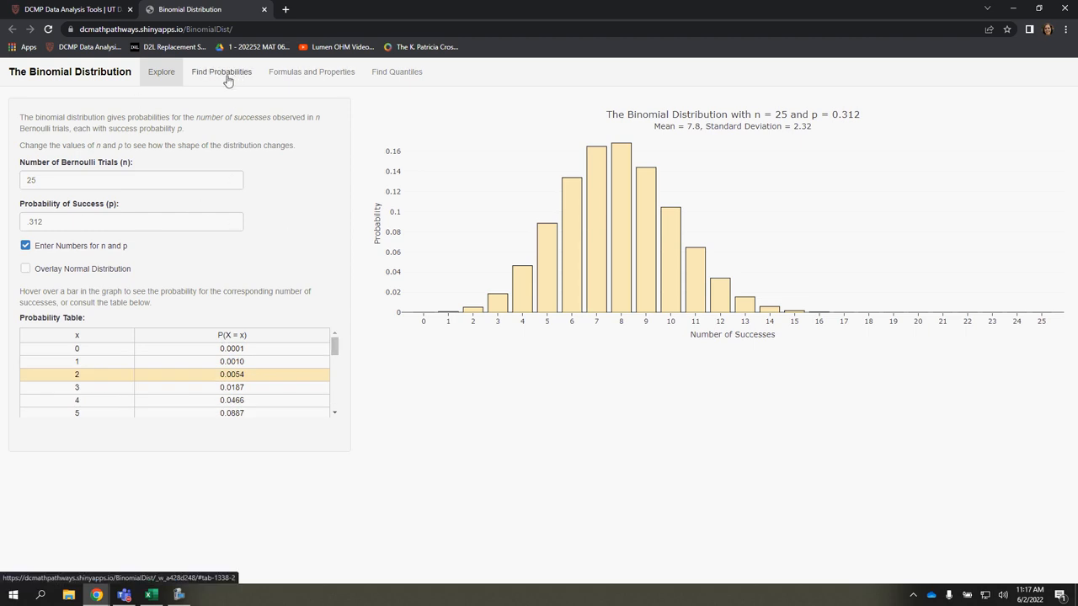
# Go to Find Probabilities and review the probability-type choices, showing P(X = 7) = 0.1650
pyautogui.click(222, 71)
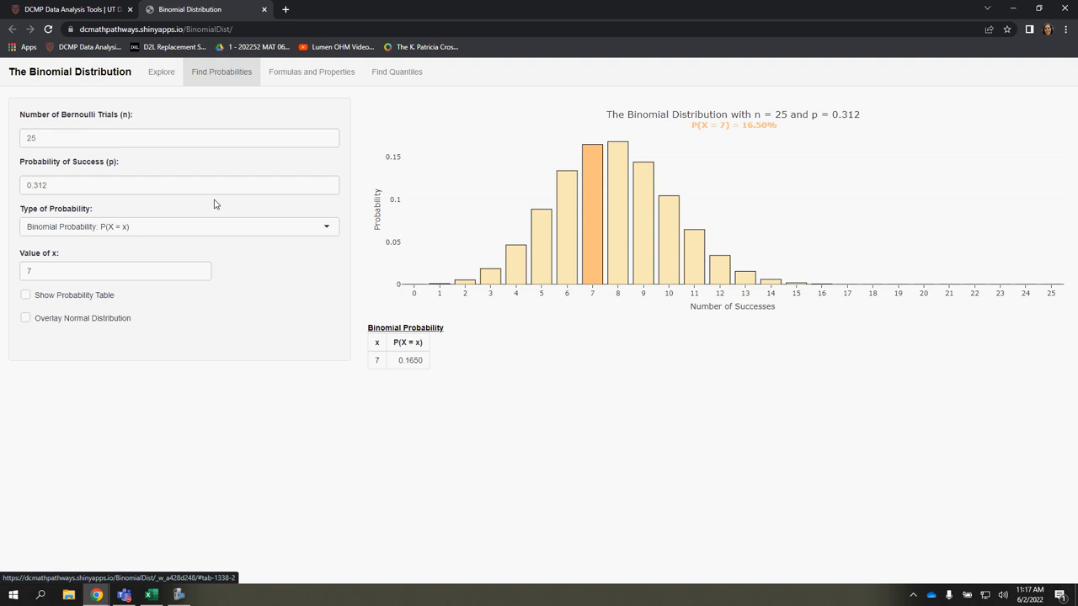
pyautogui.moveTo(226, 337)
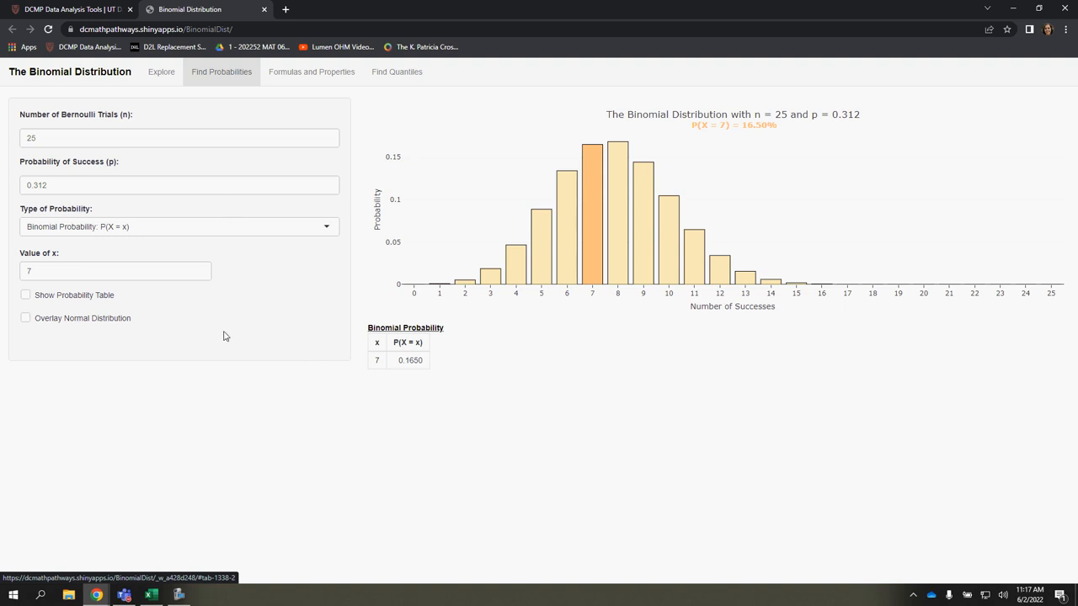
pyautogui.moveTo(158, 228)
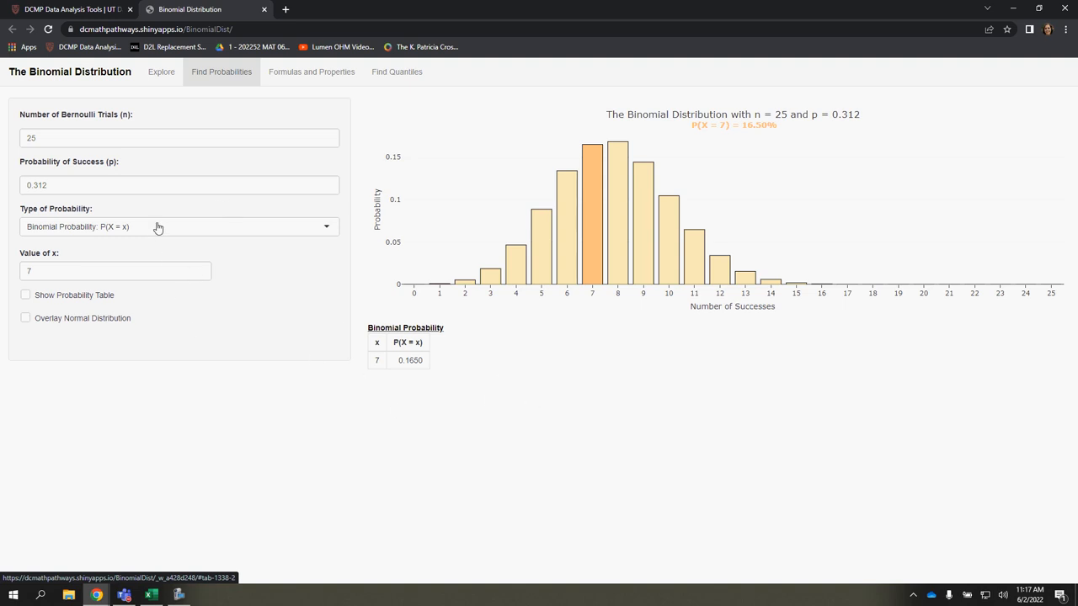
pyautogui.click(178, 226)
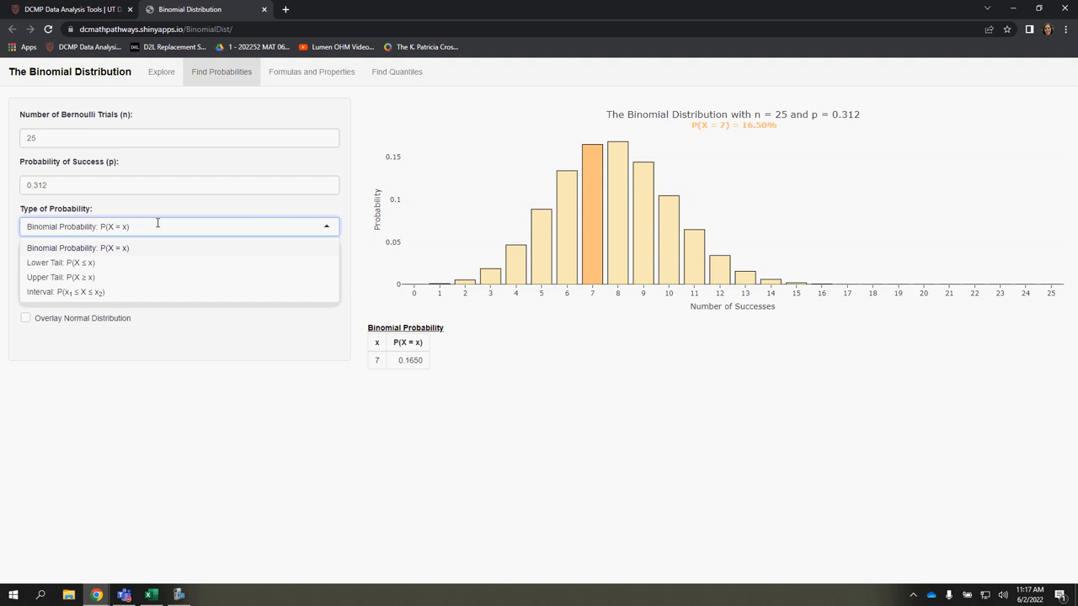
pyautogui.moveTo(153, 226)
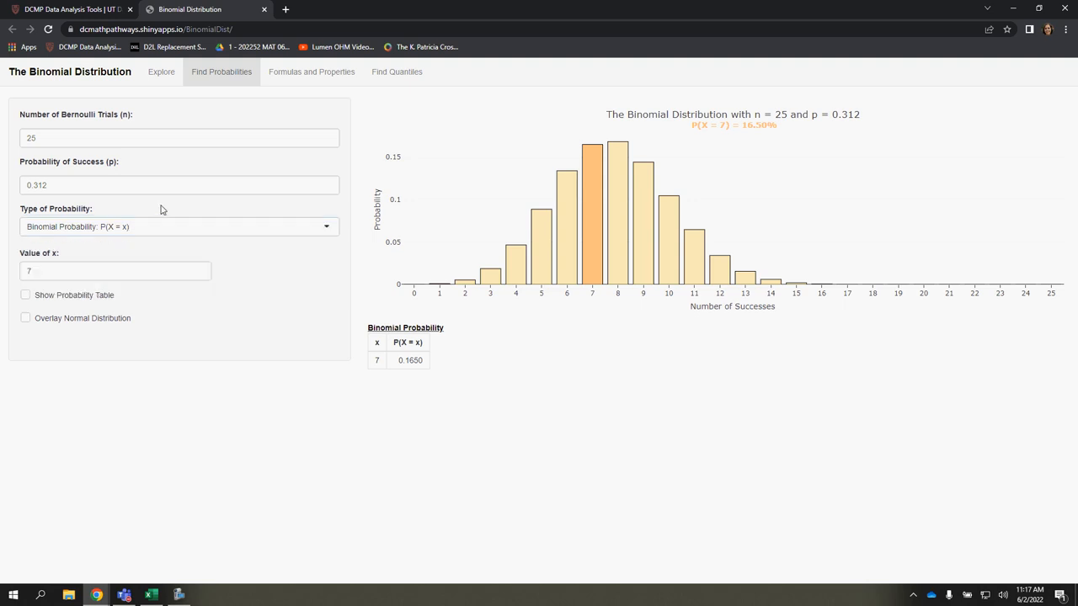
pyautogui.moveTo(37, 237)
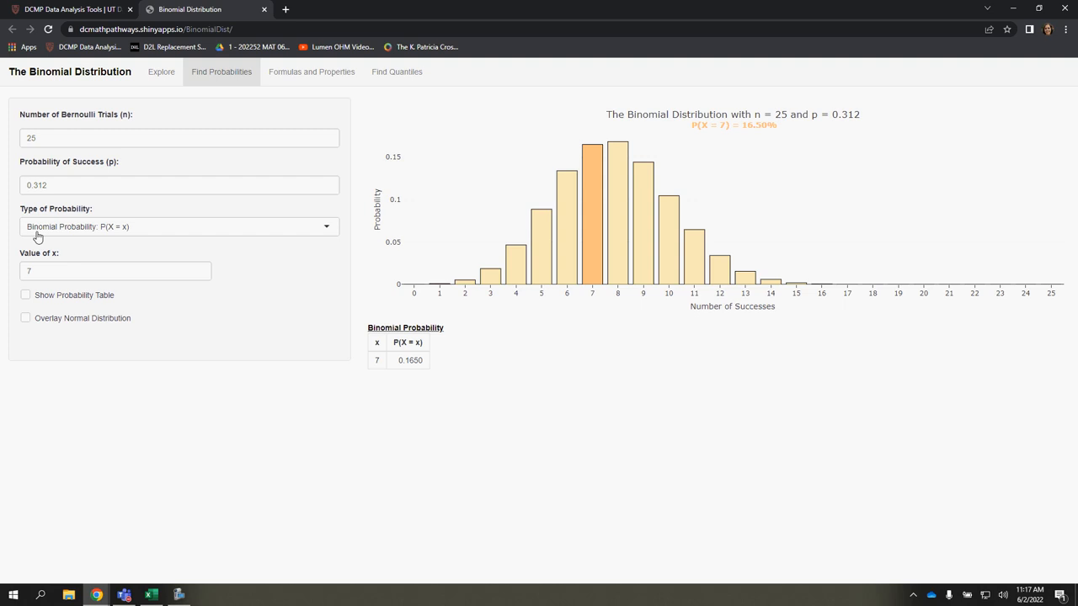
pyautogui.moveTo(118, 236)
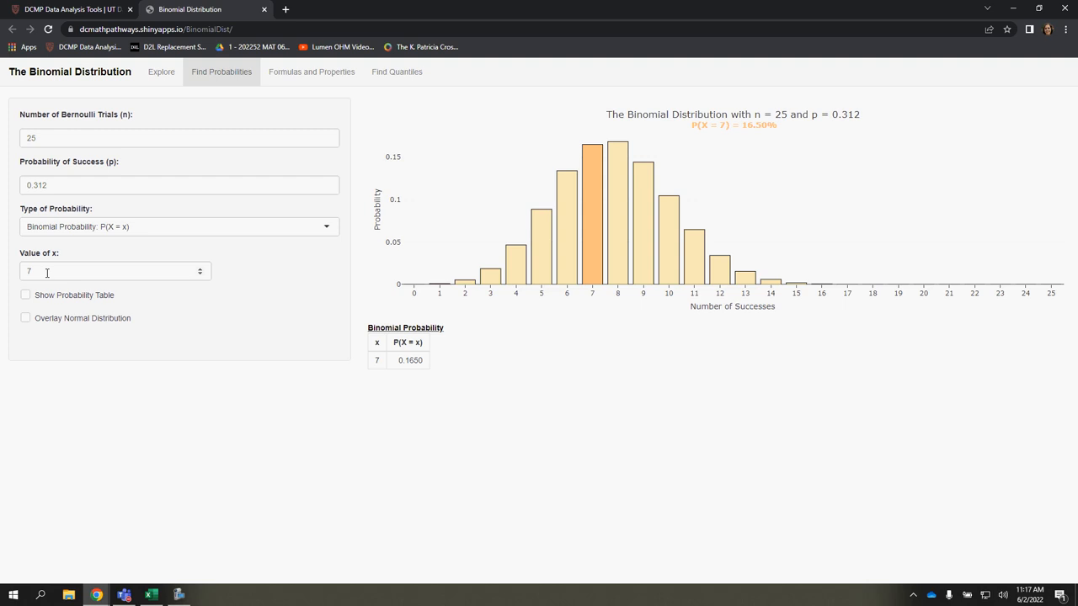
pyautogui.moveTo(573, 415)
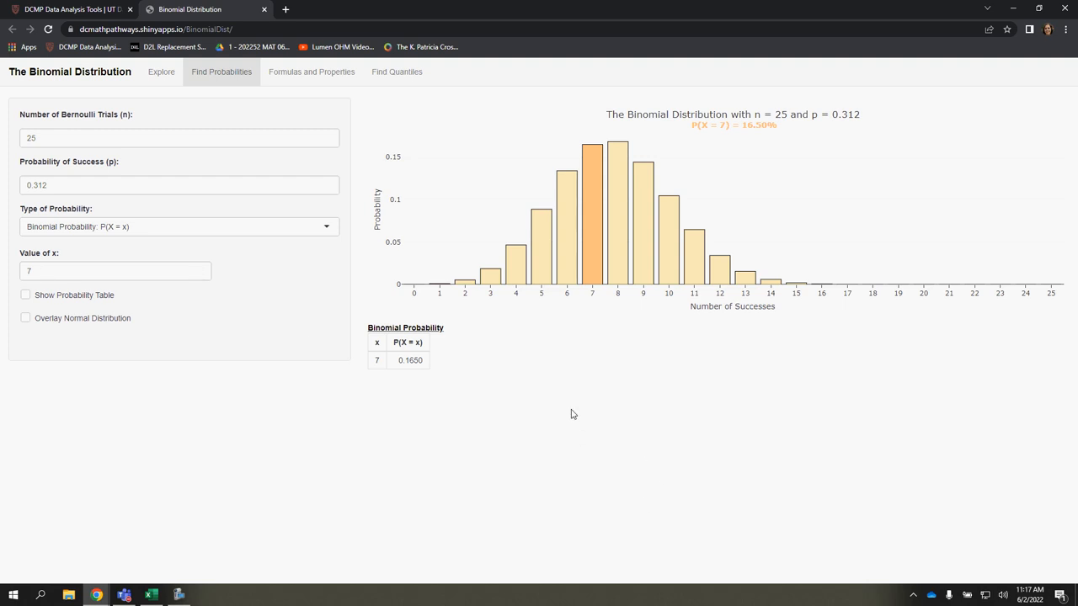
pyautogui.moveTo(548, 262)
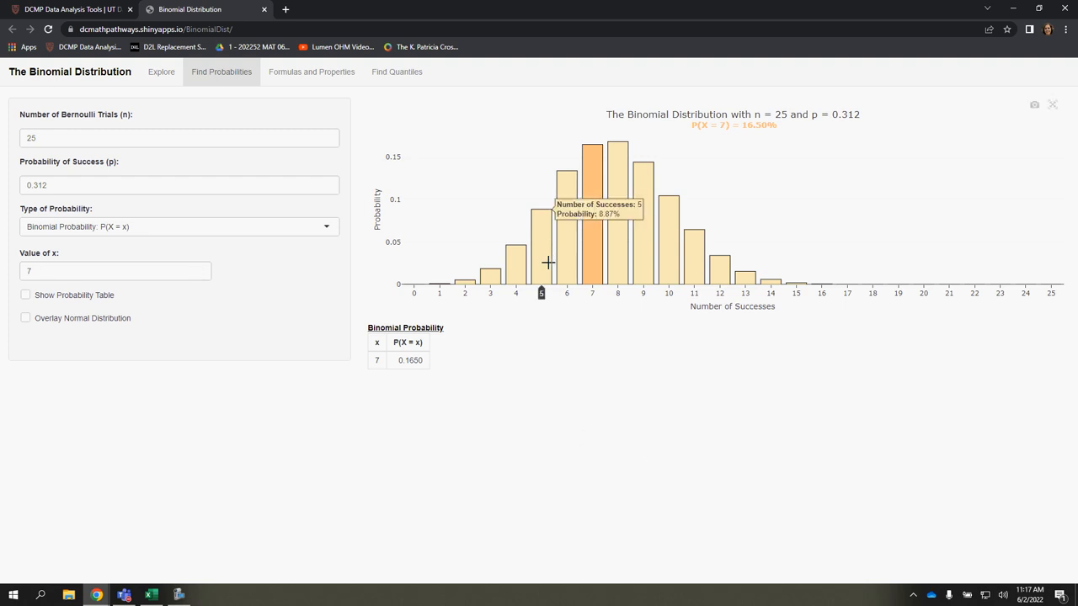
pyautogui.moveTo(542, 238)
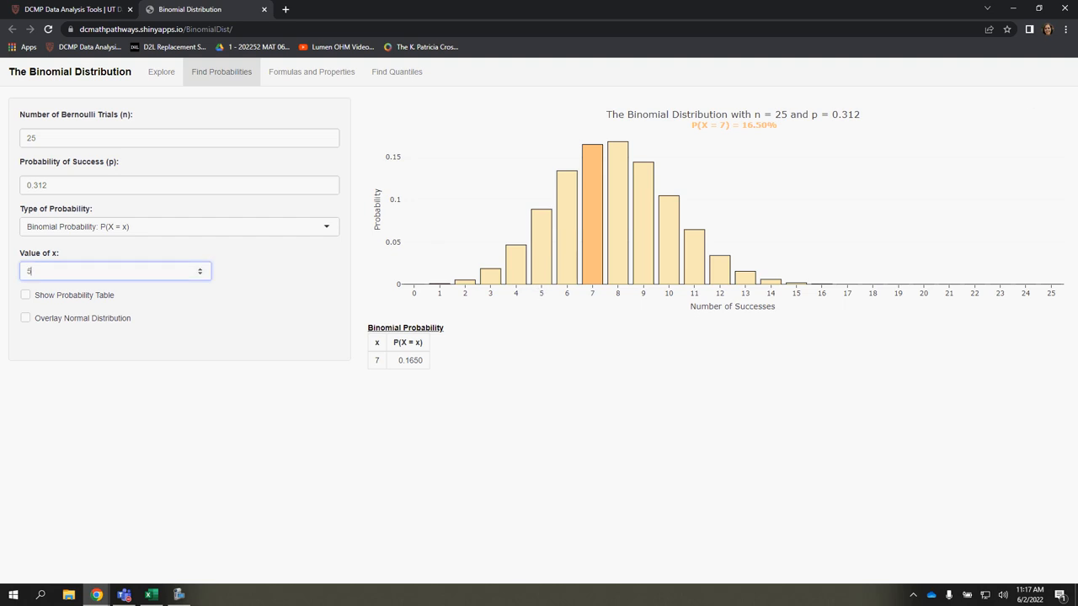
# Set x to 5 to read the exact probability P(X = 5)
pyautogui.write('5')
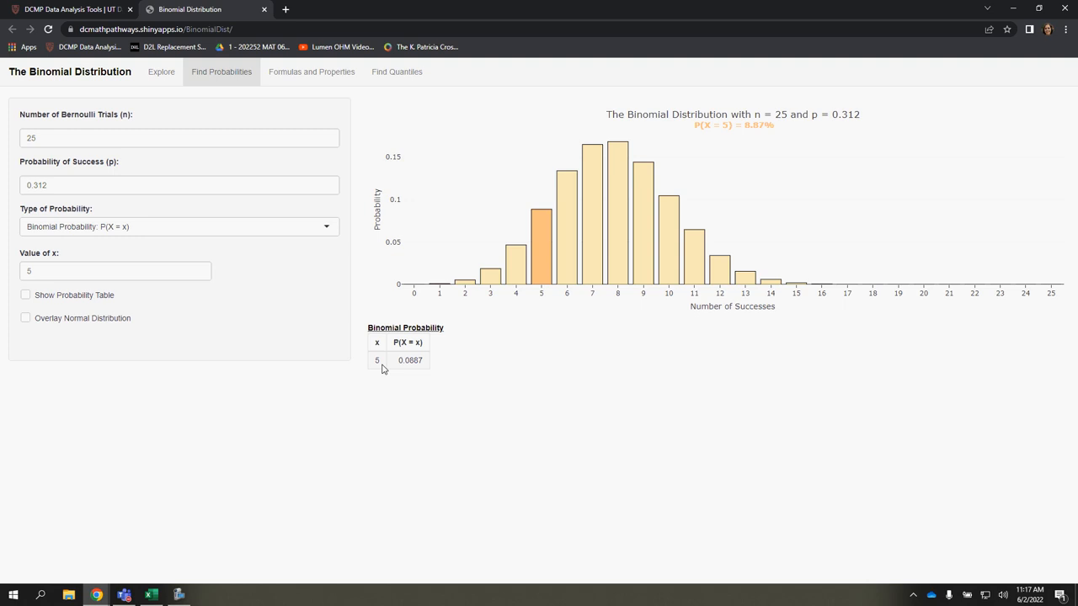
pyautogui.moveTo(411, 362)
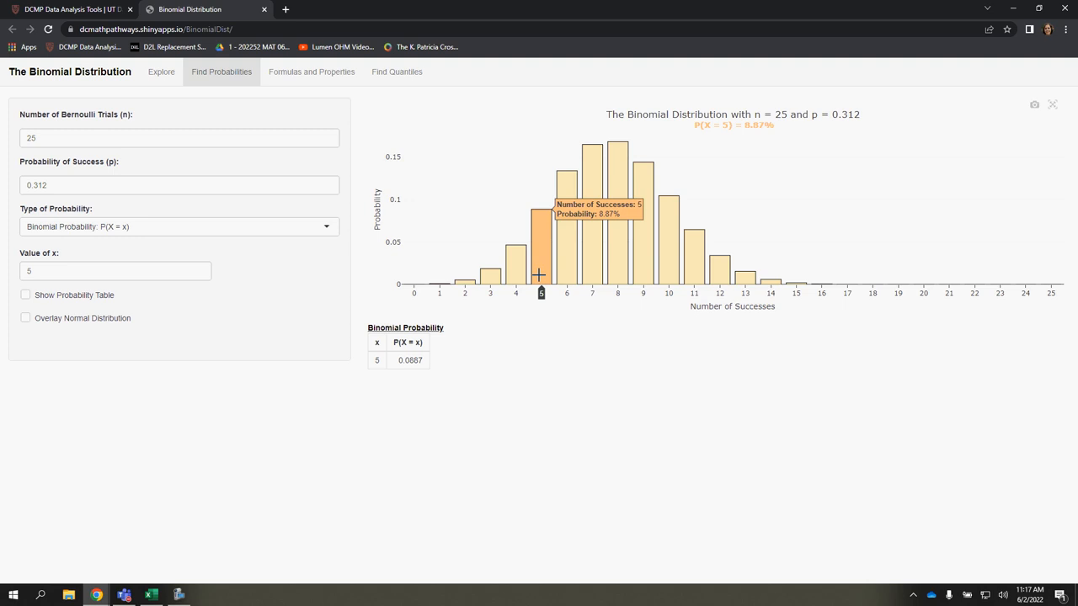
pyautogui.moveTo(418, 361)
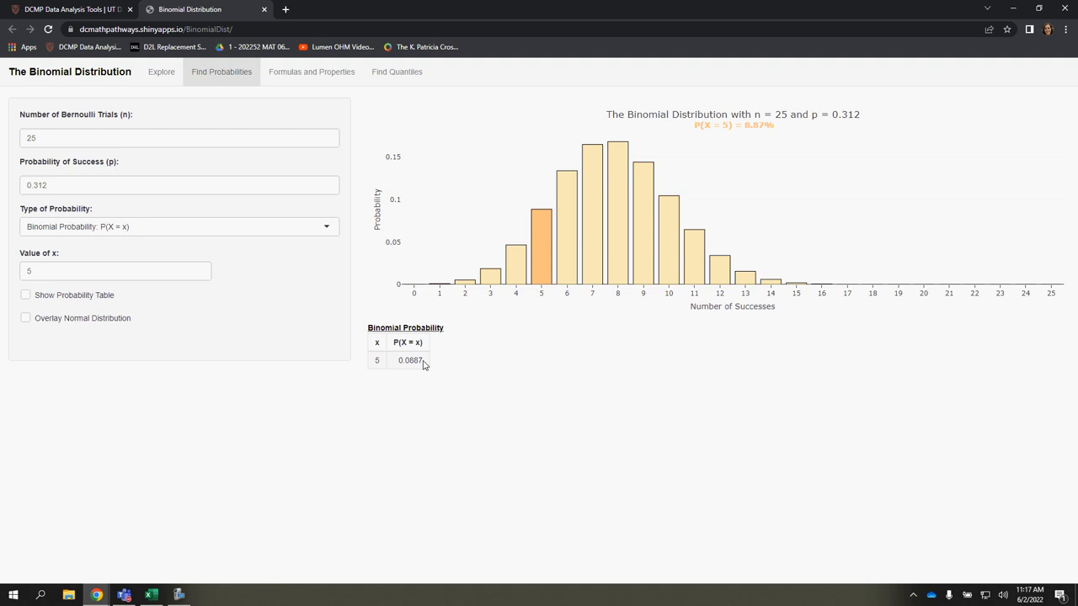
# Change the probability type to Lower Tail: P(X ≤ x), keeping x at 5
pyautogui.click(179, 226)
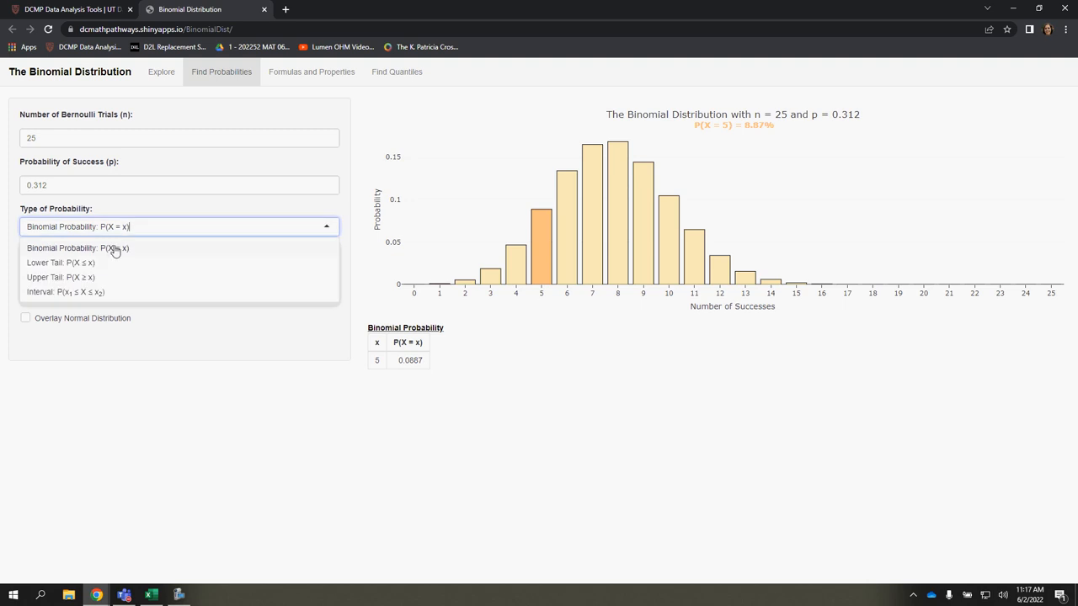
pyautogui.moveTo(93, 263)
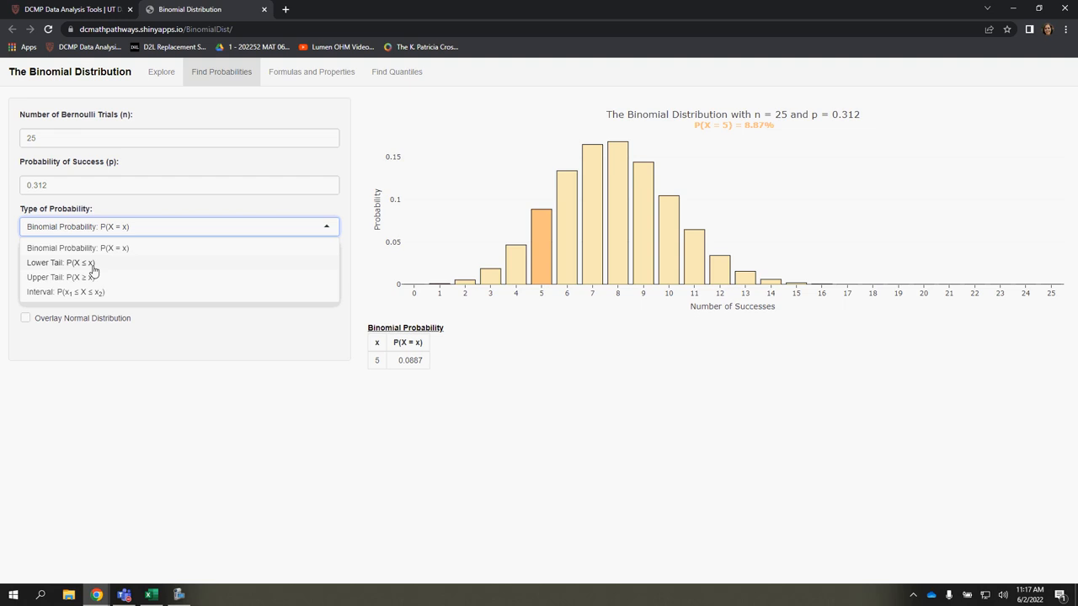
pyautogui.moveTo(88, 292)
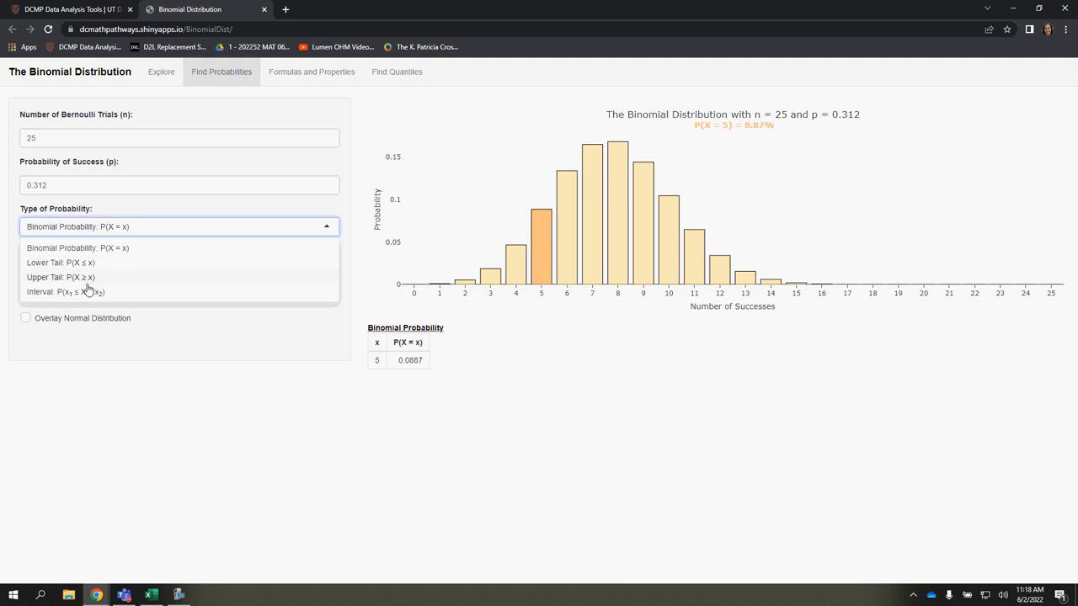
pyautogui.moveTo(84, 292)
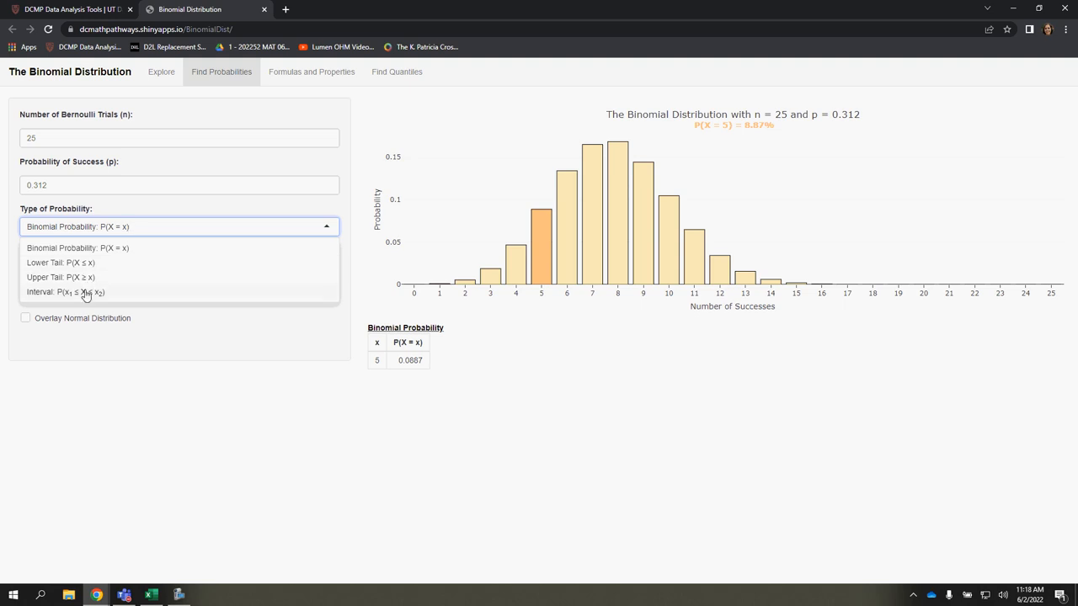
pyautogui.click(61, 262)
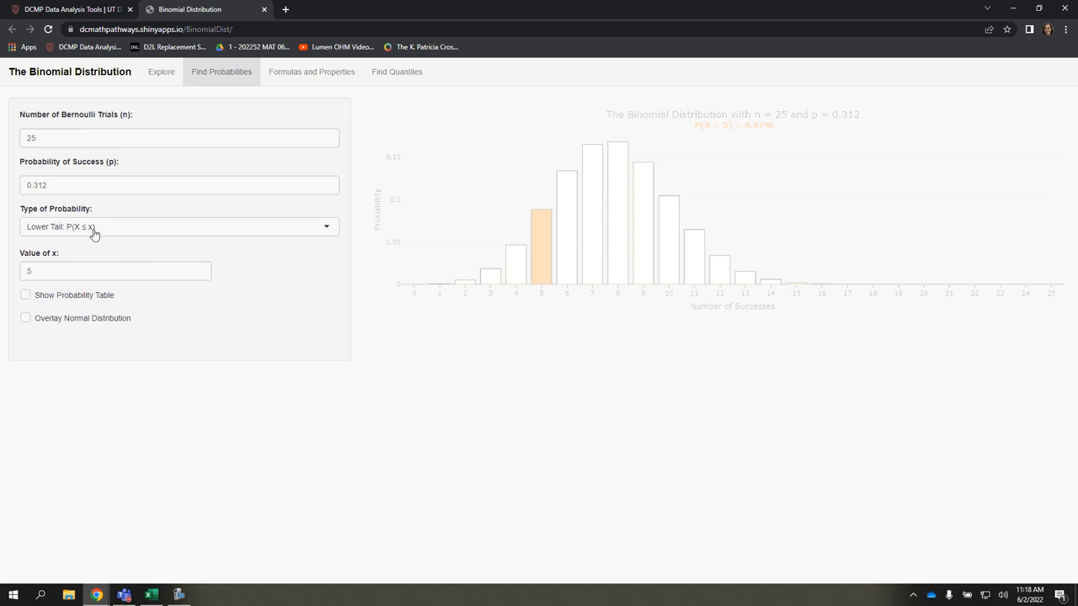
pyautogui.moveTo(33, 232)
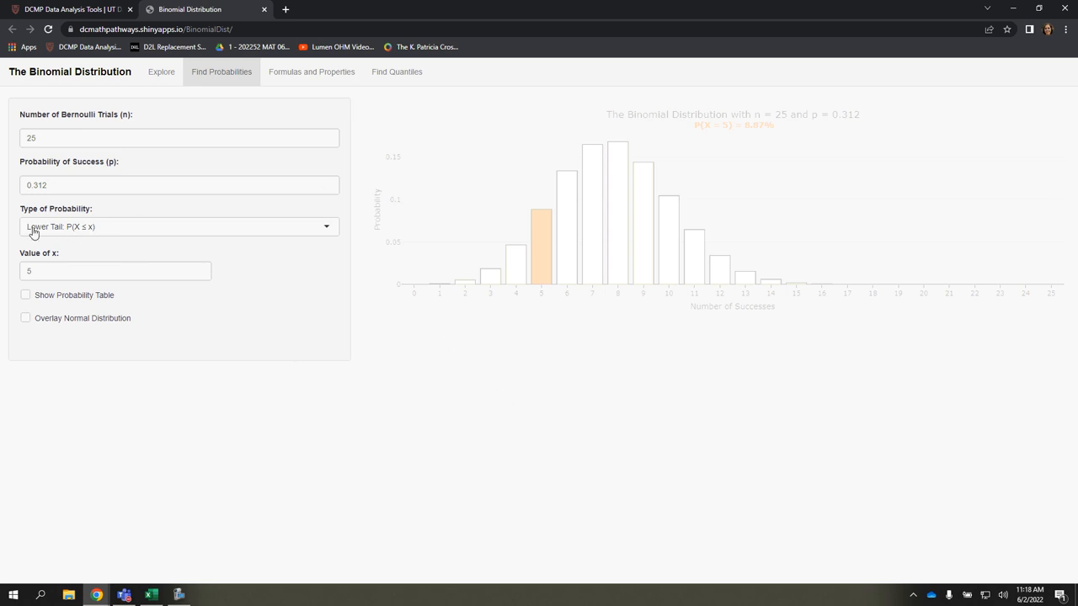
pyautogui.moveTo(64, 229)
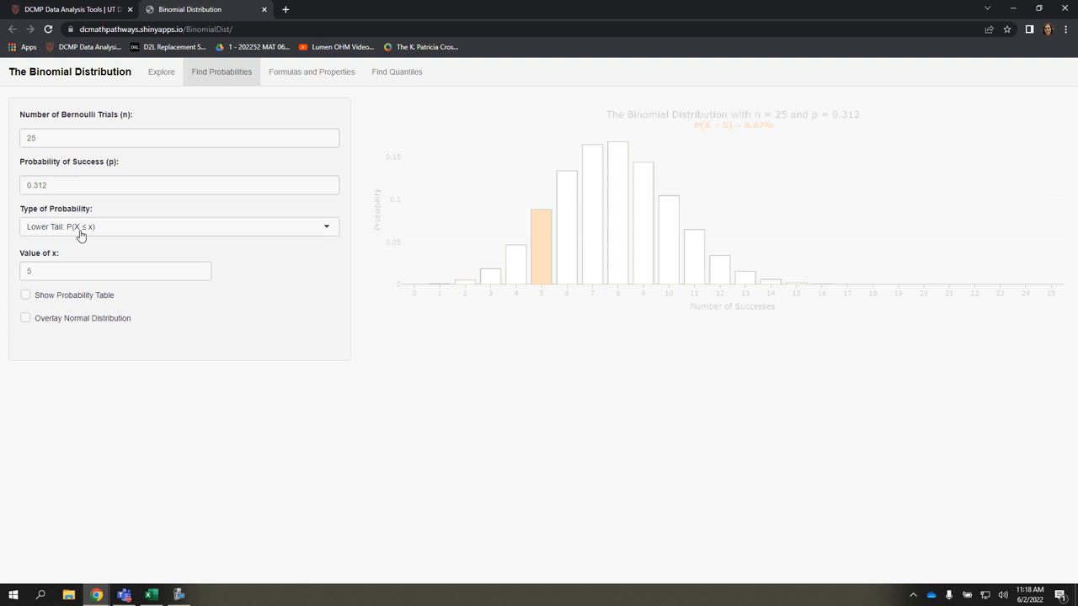
pyautogui.moveTo(111, 240)
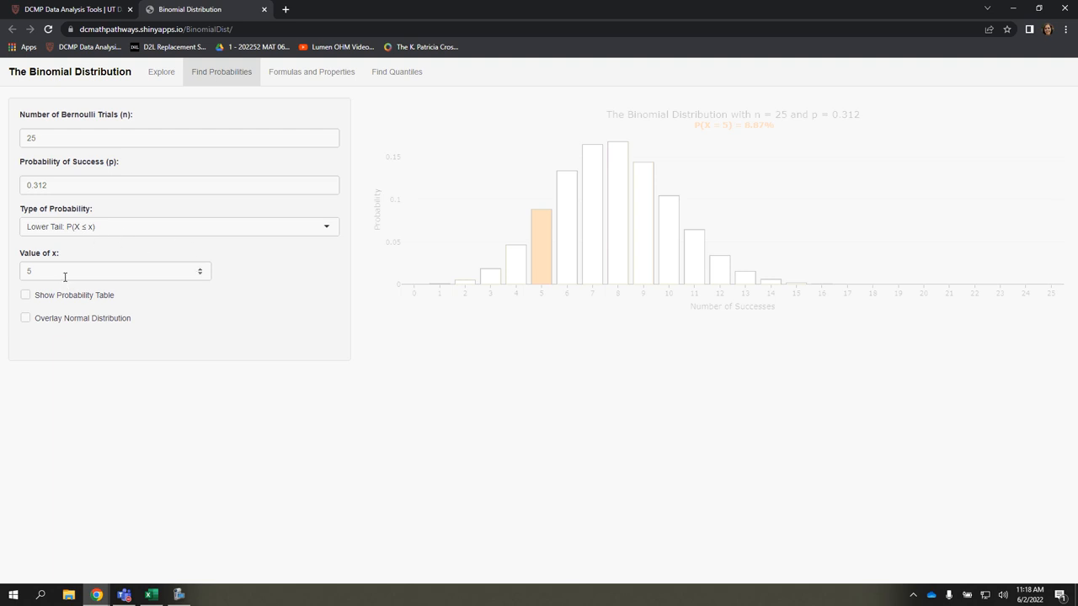
# Update the chart to show P(X ≤ 5) = 0.1604 with bars 0 to 5 shaded
pyautogui.click(114, 269)
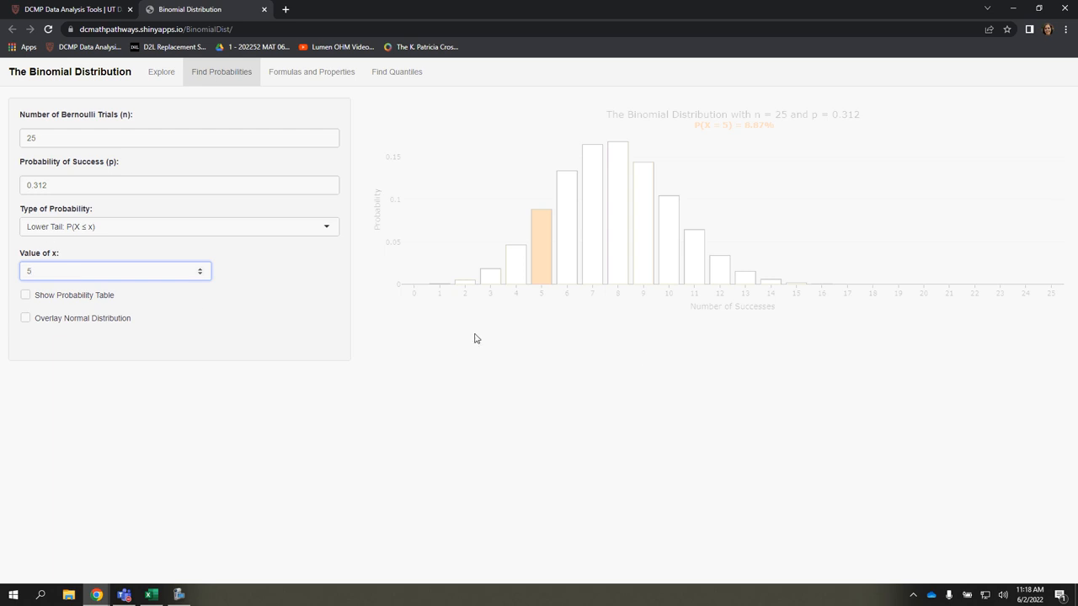
pyautogui.moveTo(529, 384)
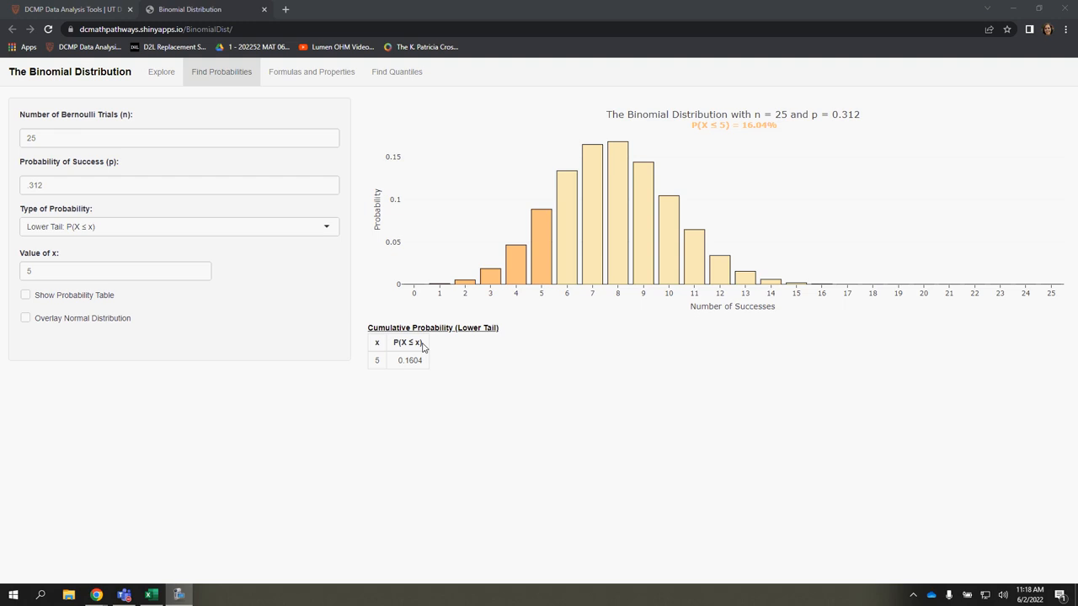
pyautogui.moveTo(438, 287)
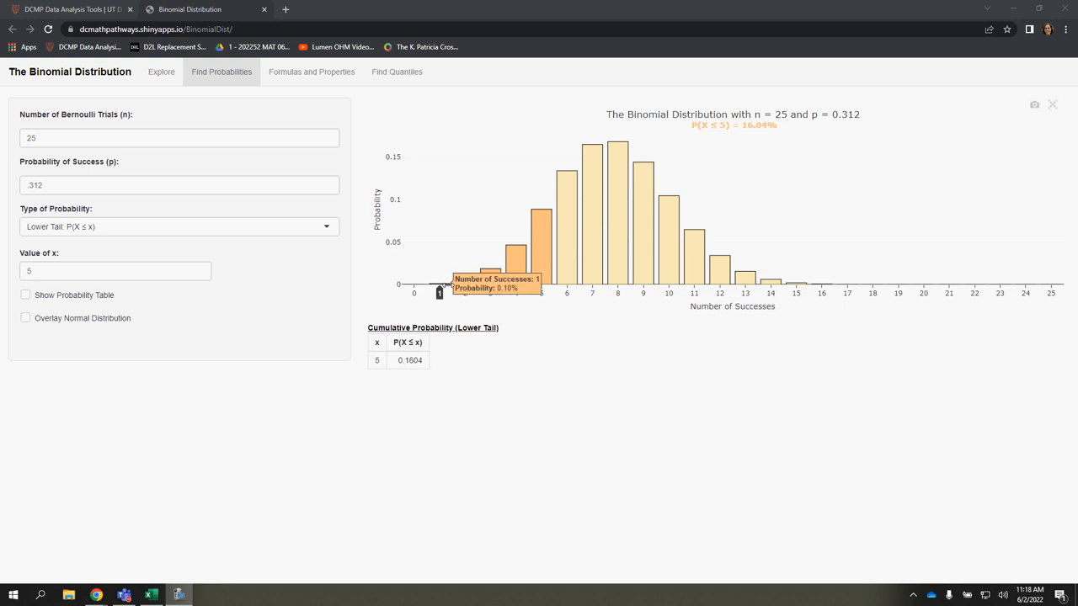
pyautogui.moveTo(543, 243)
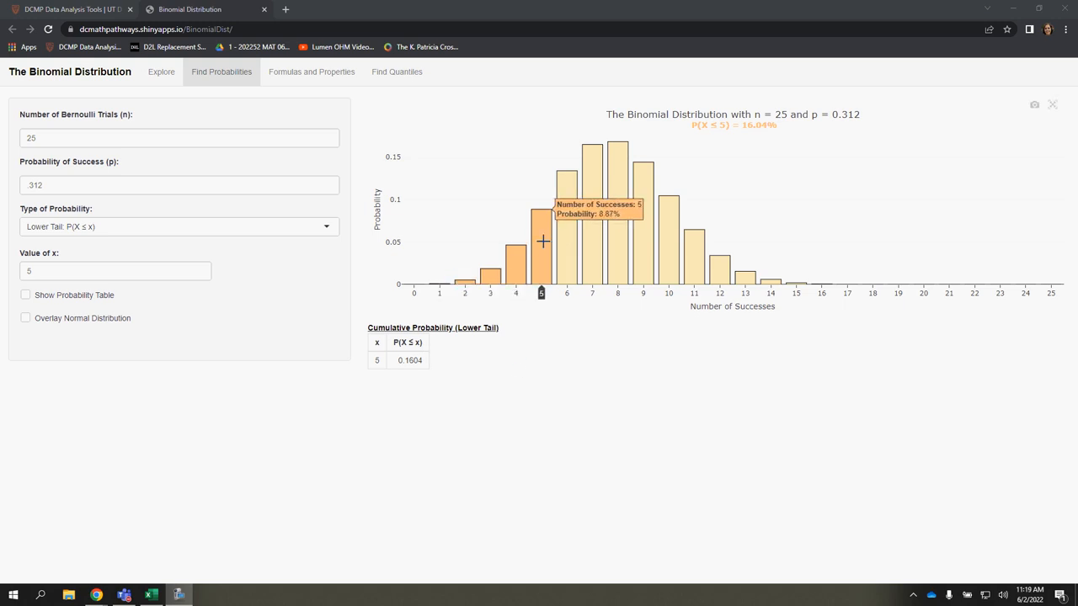
pyautogui.moveTo(414, 286)
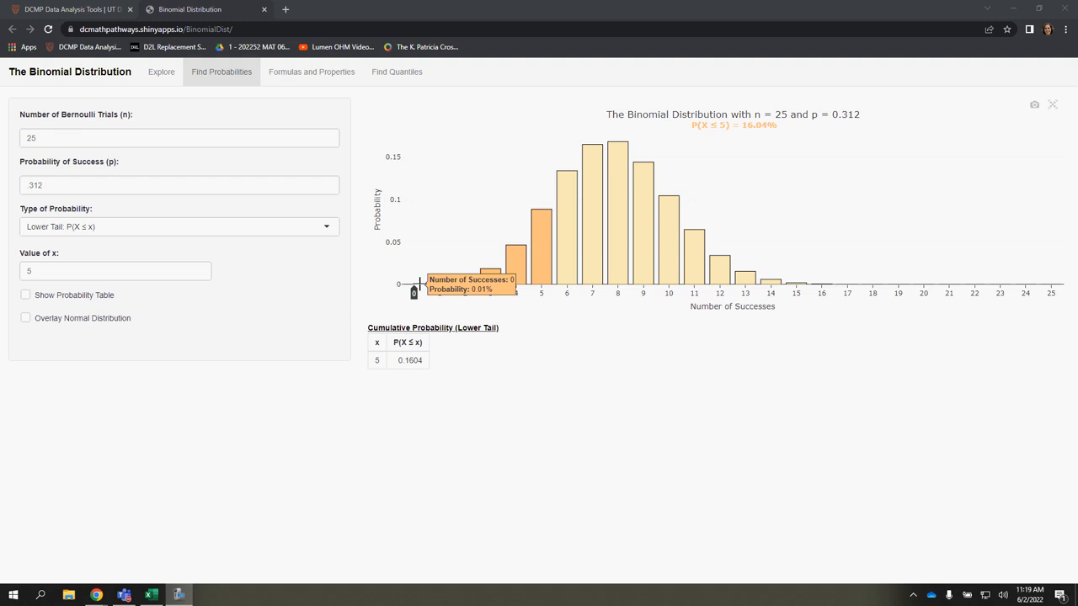
pyautogui.moveTo(397, 367)
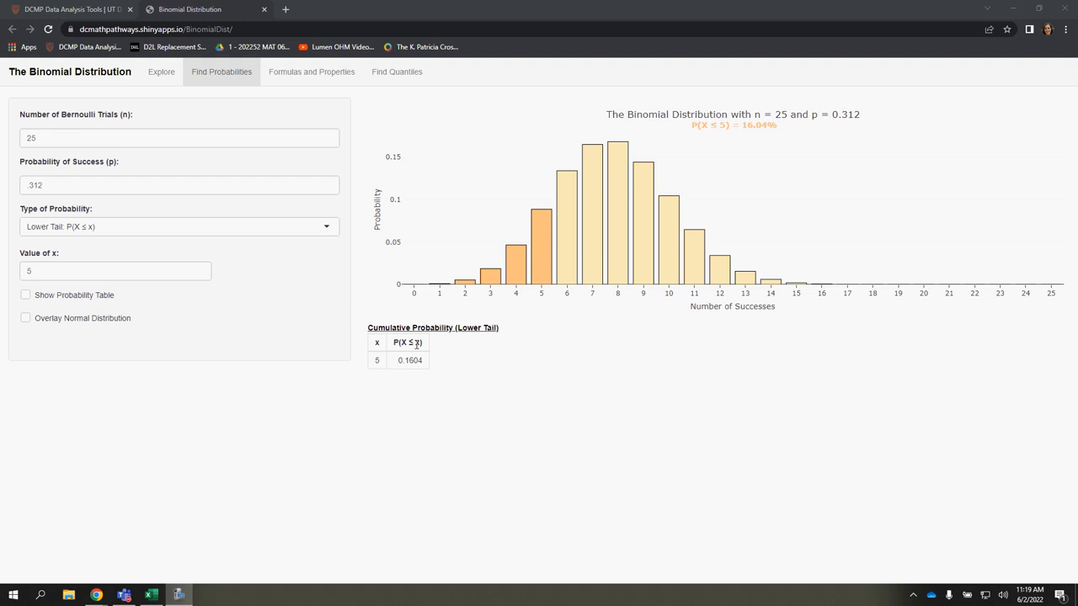
pyautogui.moveTo(546, 242)
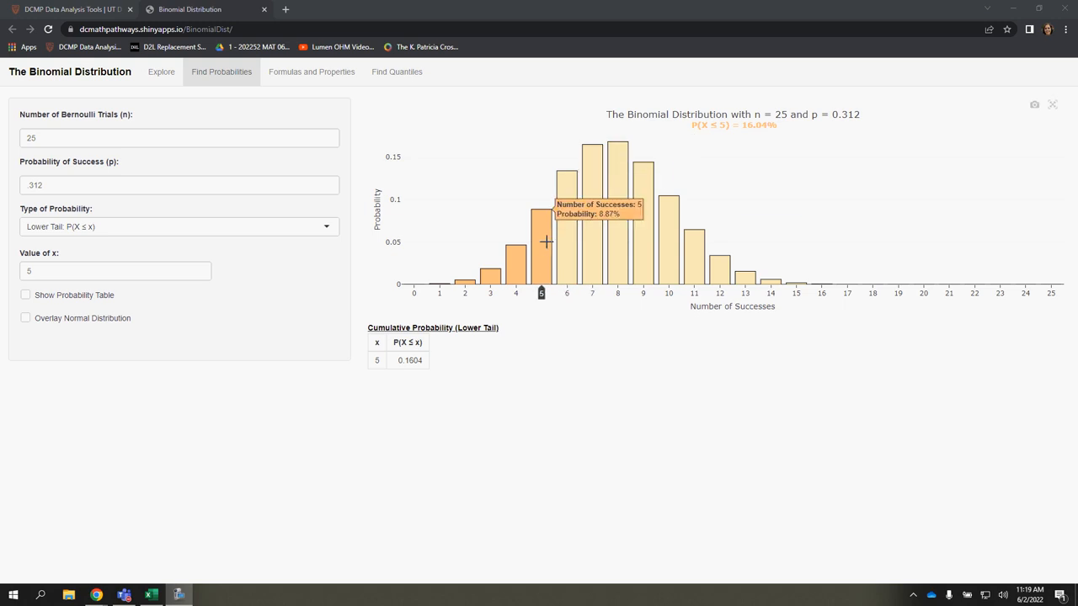
pyautogui.moveTo(273, 284)
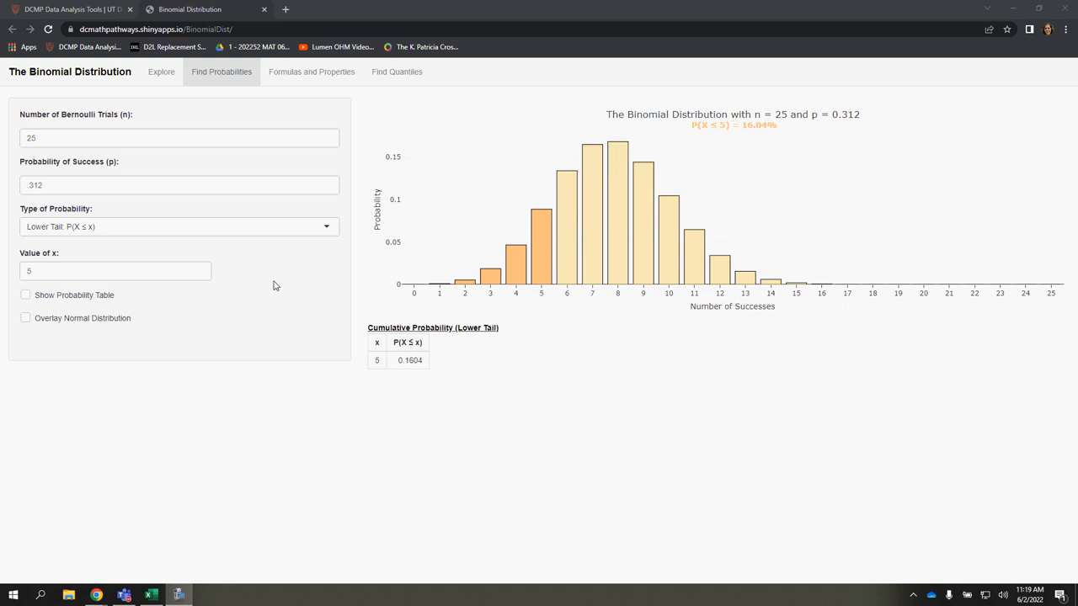
pyautogui.click(177, 226)
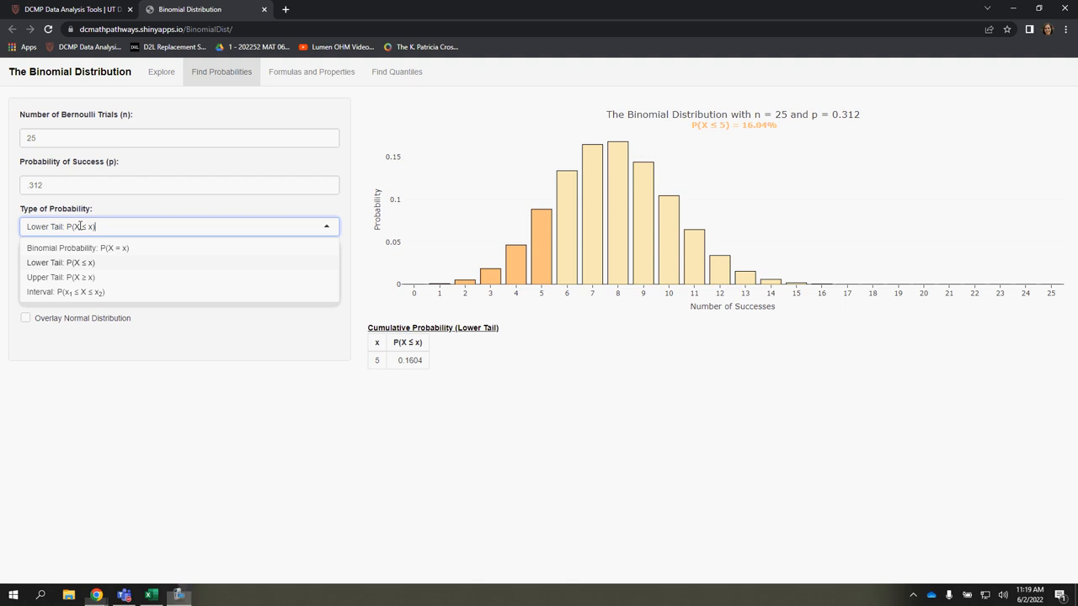
pyautogui.moveTo(61, 276)
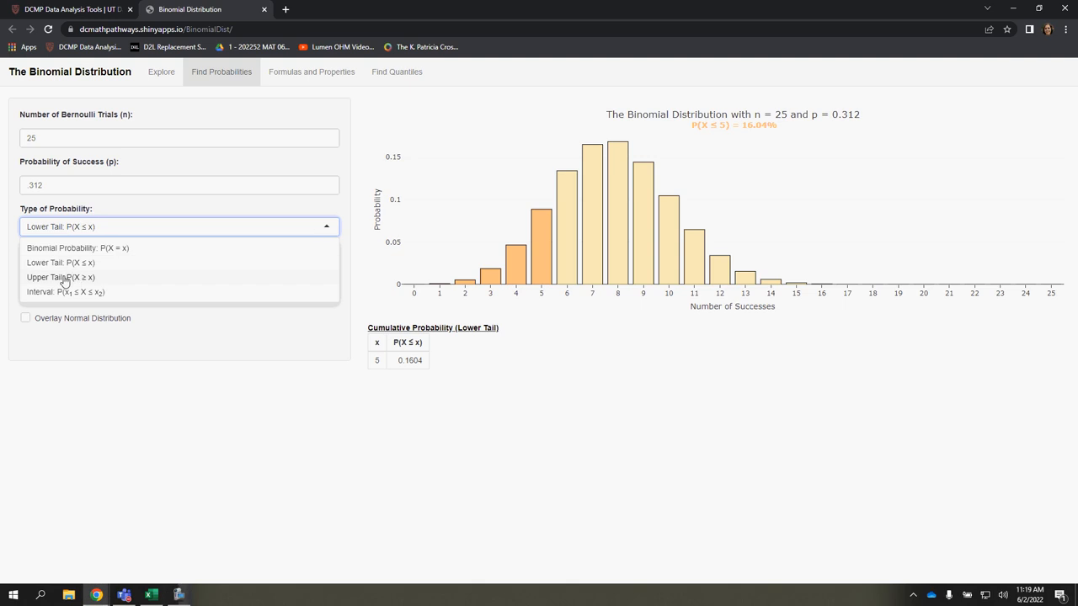
# Select Upper Tail: P(X ≥ x), giving P(X ≥ 5) = 0.9283
pyautogui.click(61, 276)
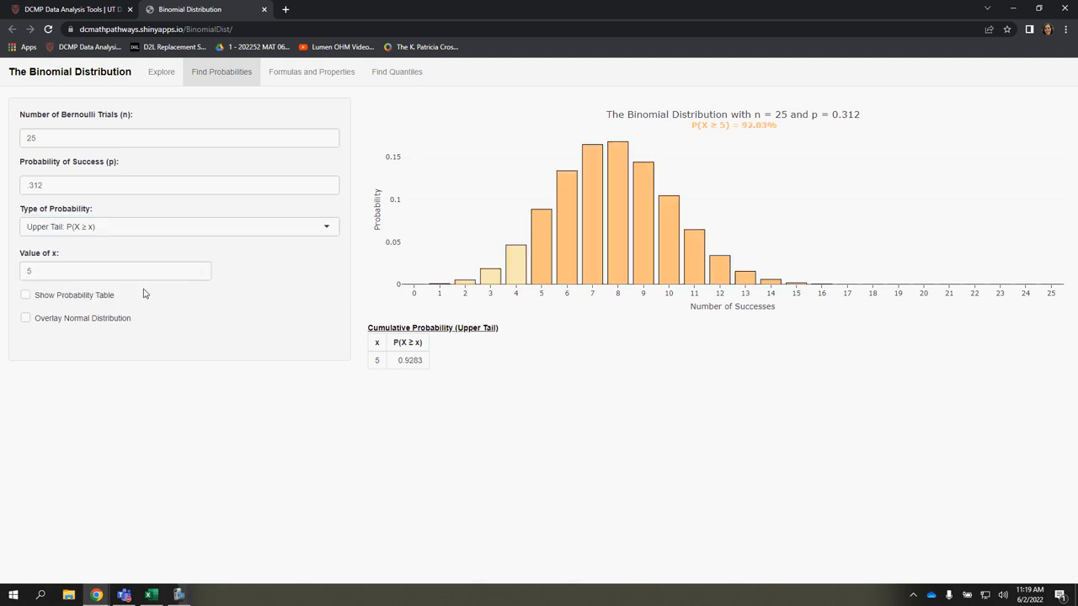
pyautogui.moveTo(812, 256)
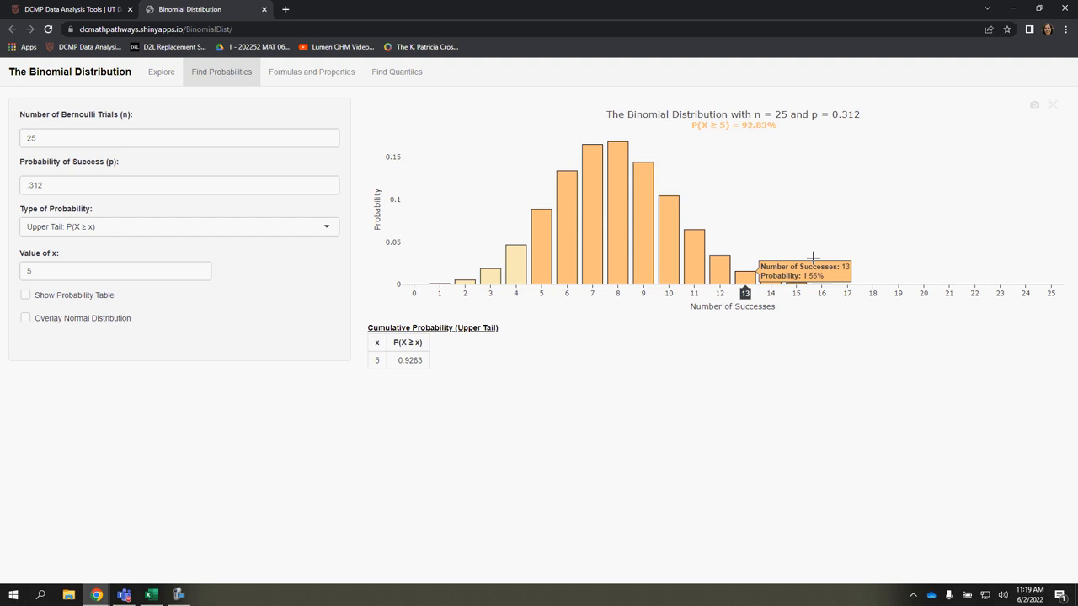
pyautogui.moveTo(1051, 293)
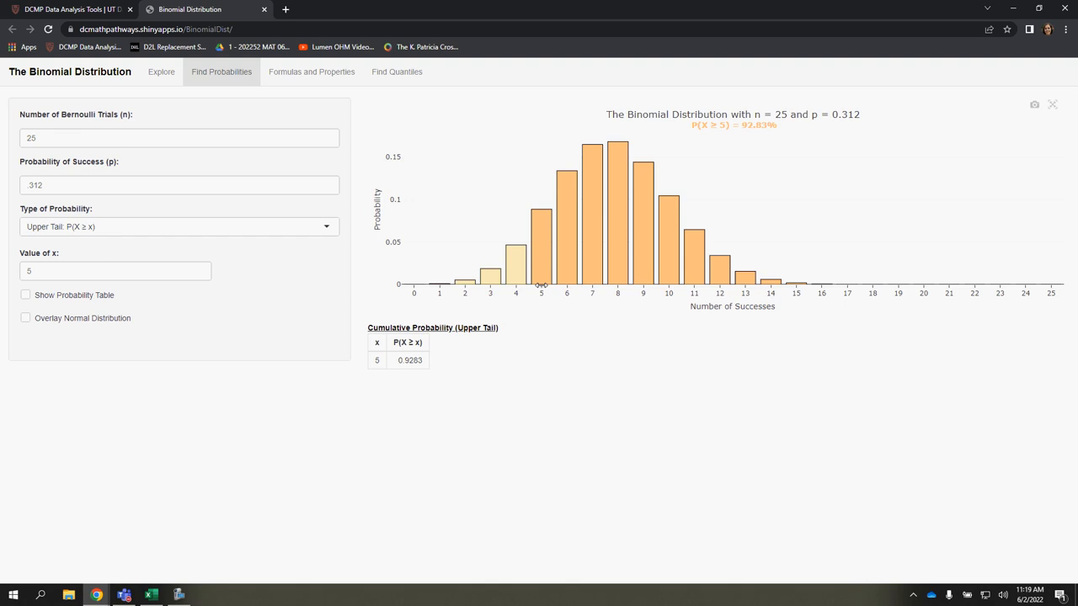
pyautogui.moveTo(1072, 284)
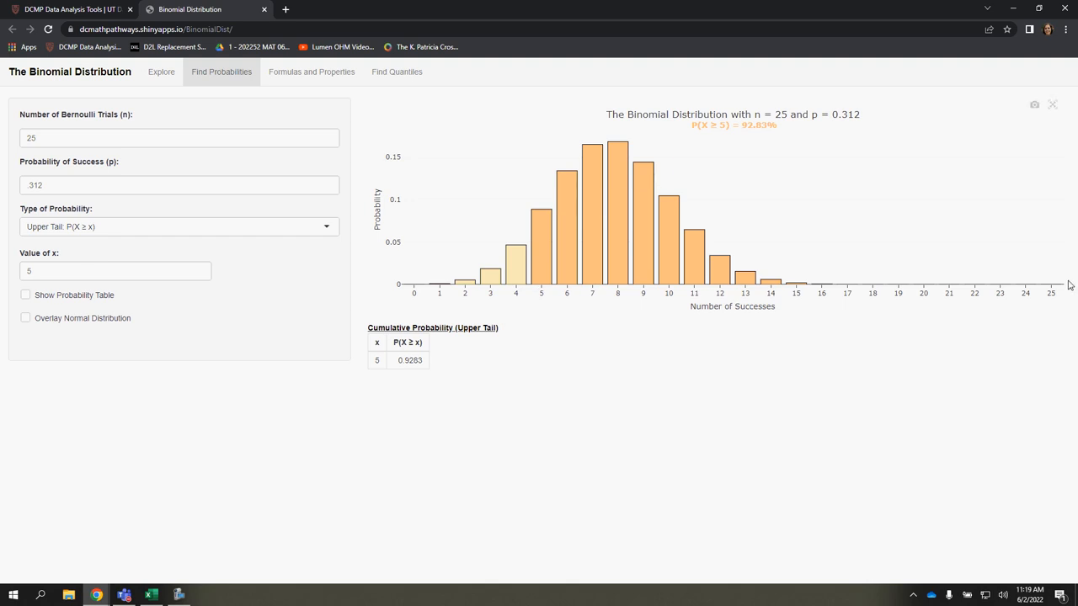
pyautogui.moveTo(775, 108)
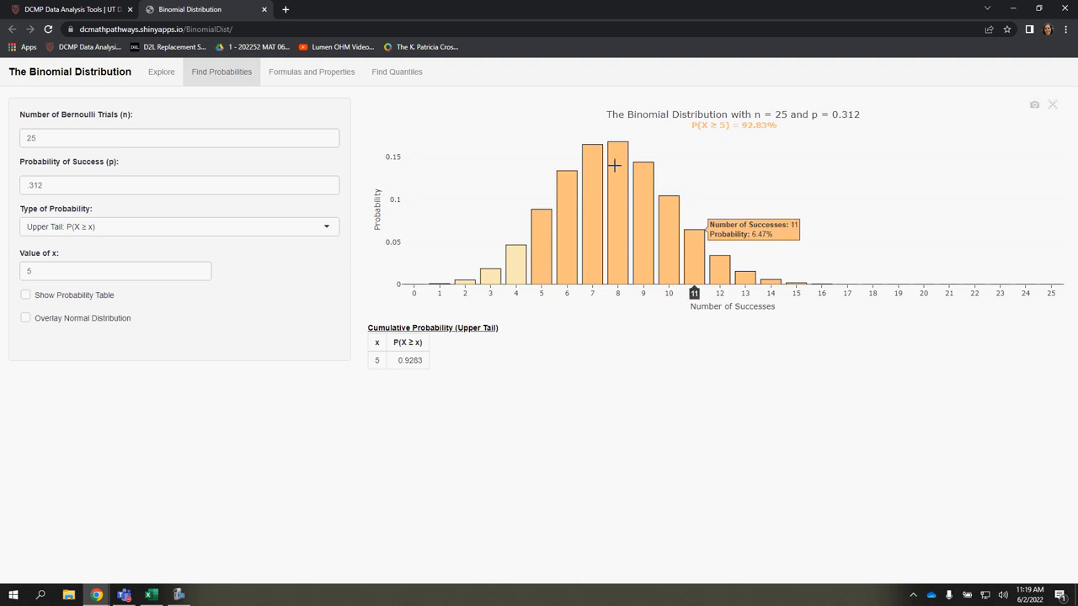
pyautogui.moveTo(61, 239)
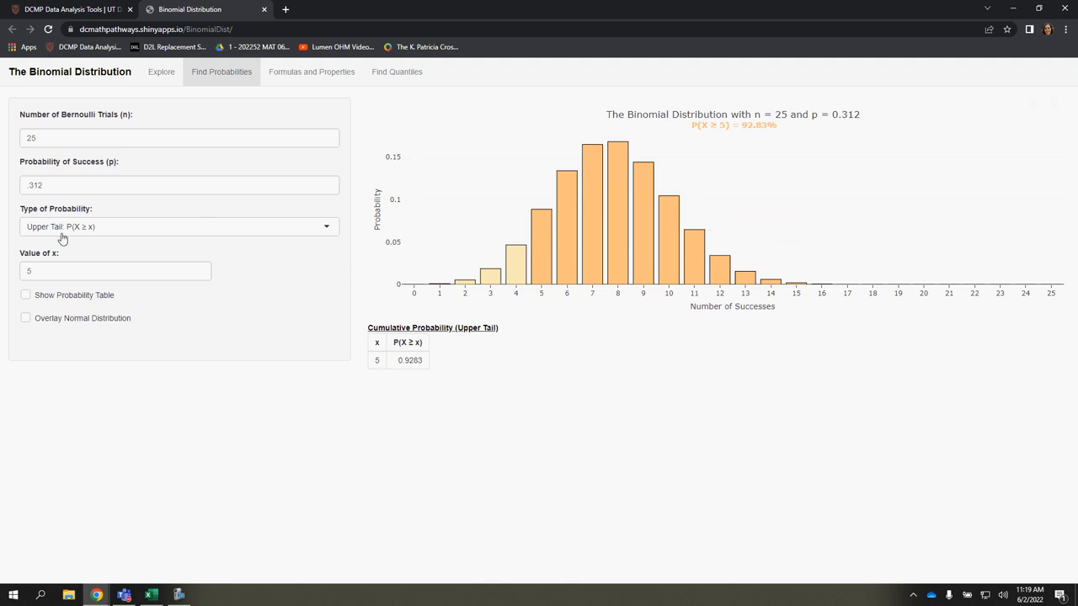
pyautogui.click(179, 226)
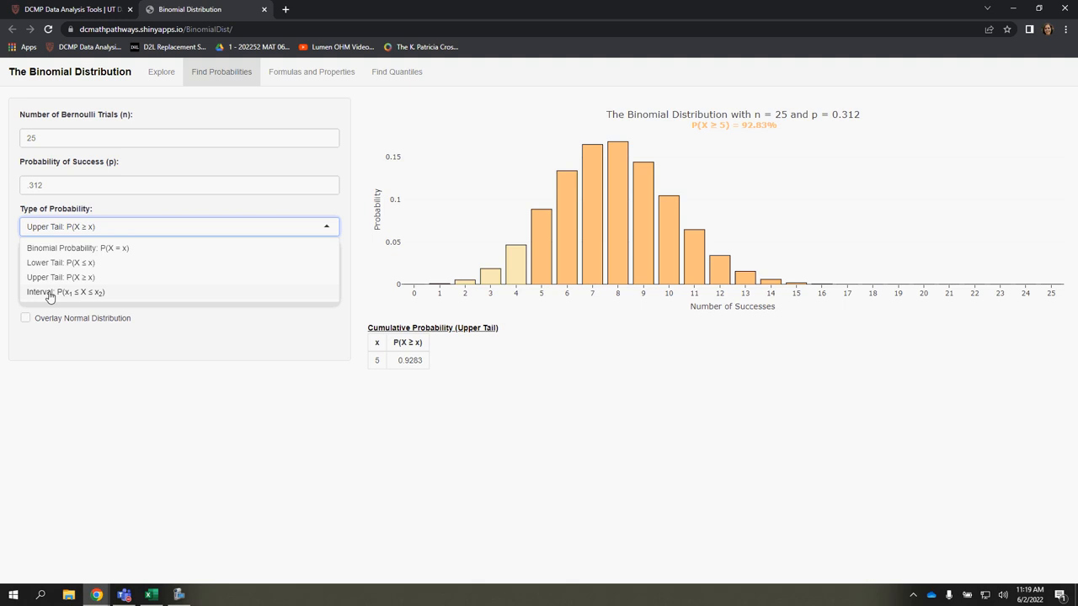
pyautogui.click(66, 294)
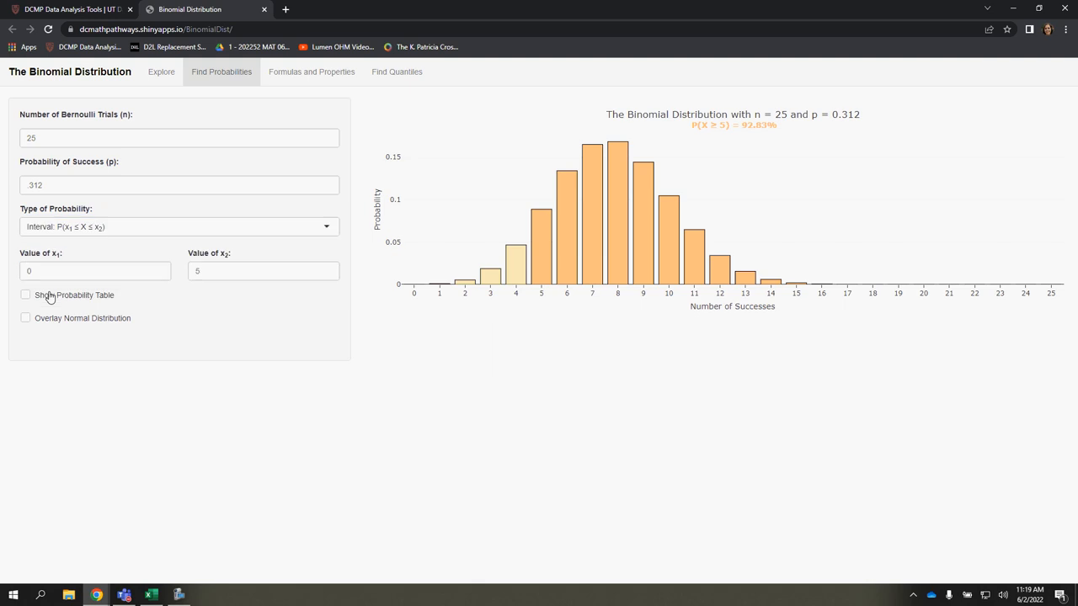
pyautogui.click(25, 295)
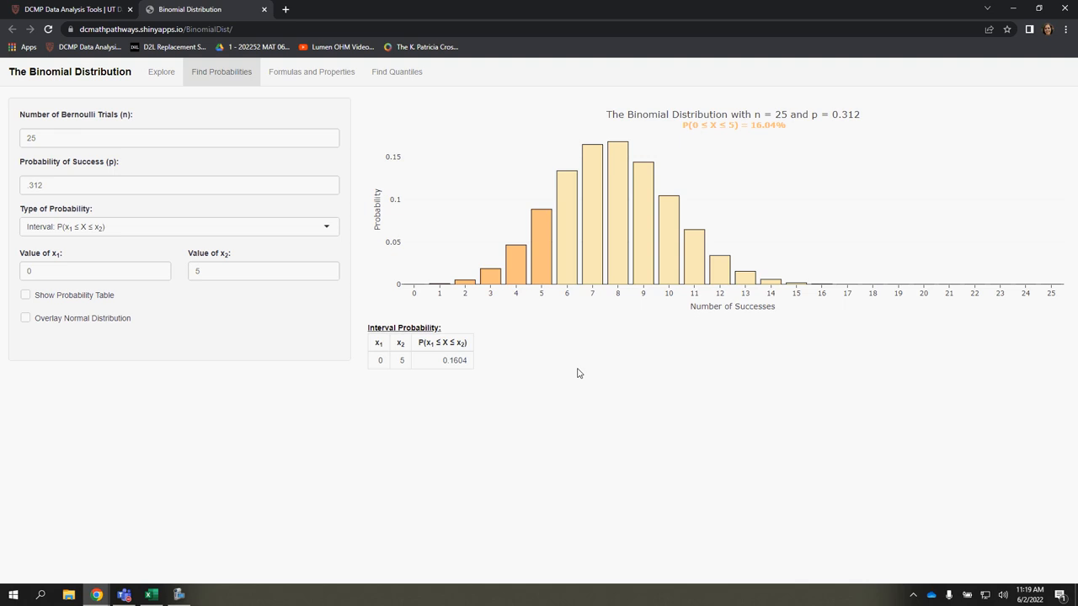
pyautogui.moveTo(81, 268)
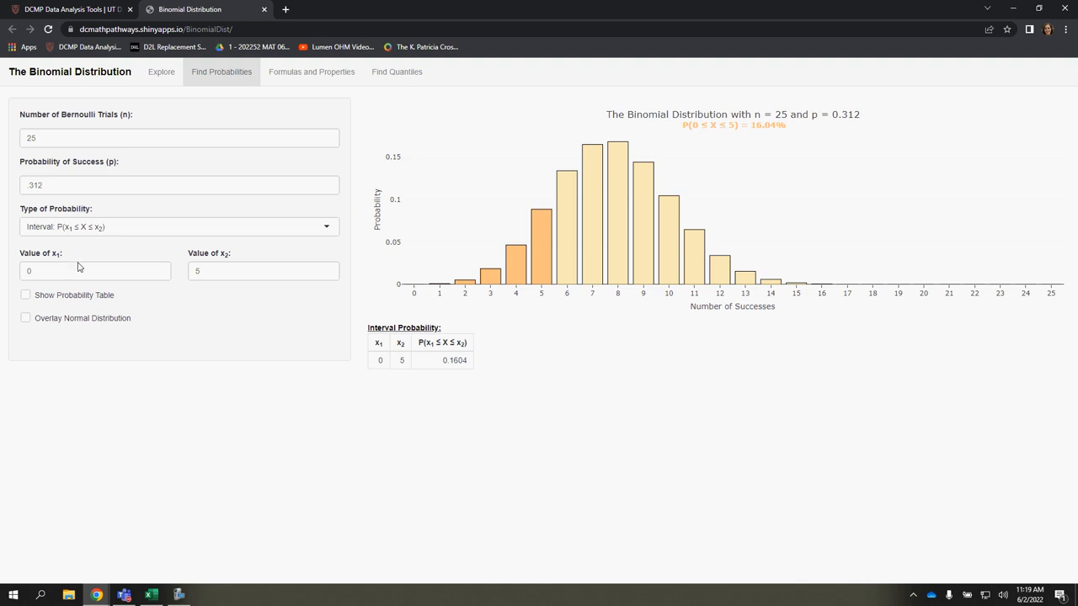
pyautogui.moveTo(599, 336)
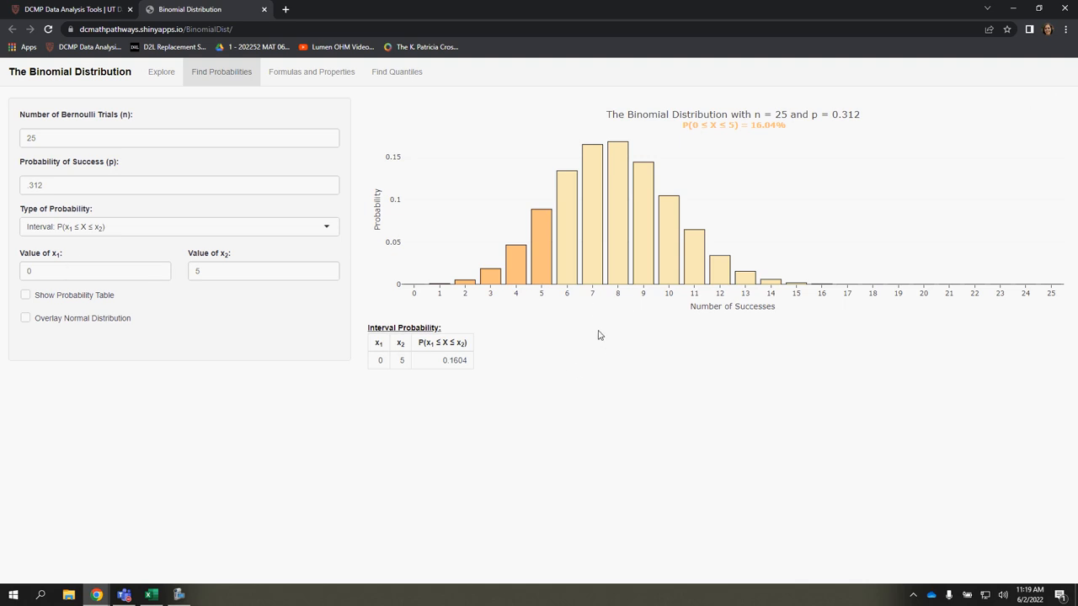
pyautogui.moveTo(566, 291)
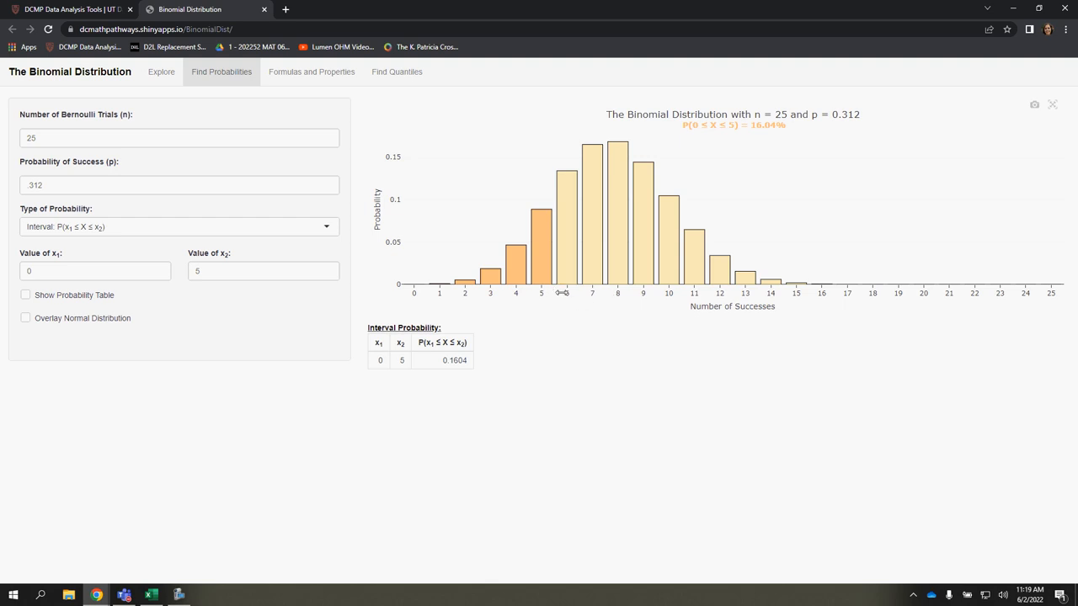
pyautogui.moveTo(74, 239)
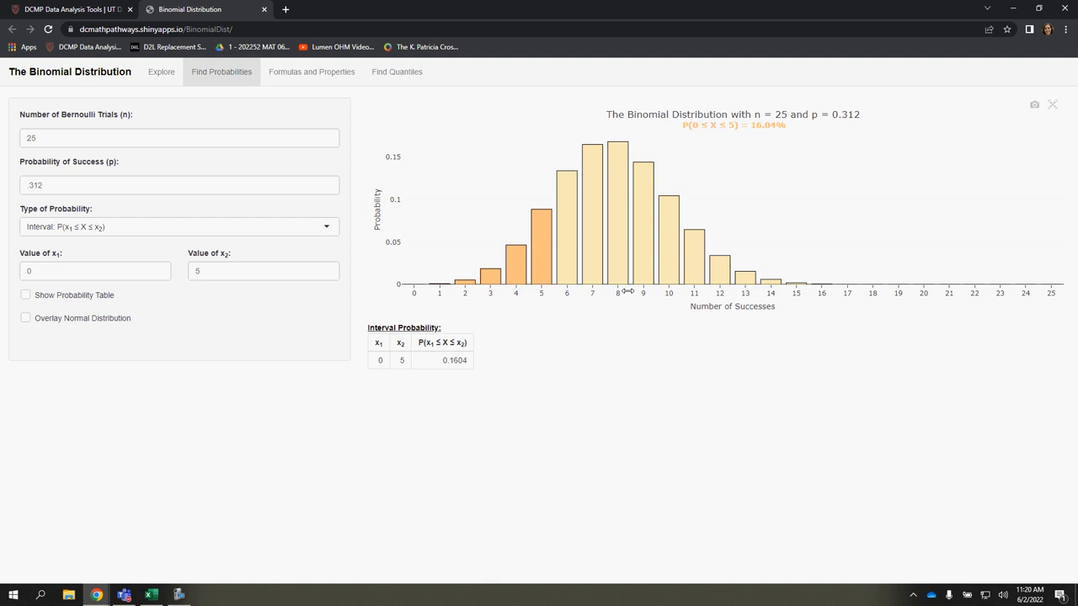
pyautogui.click(94, 270)
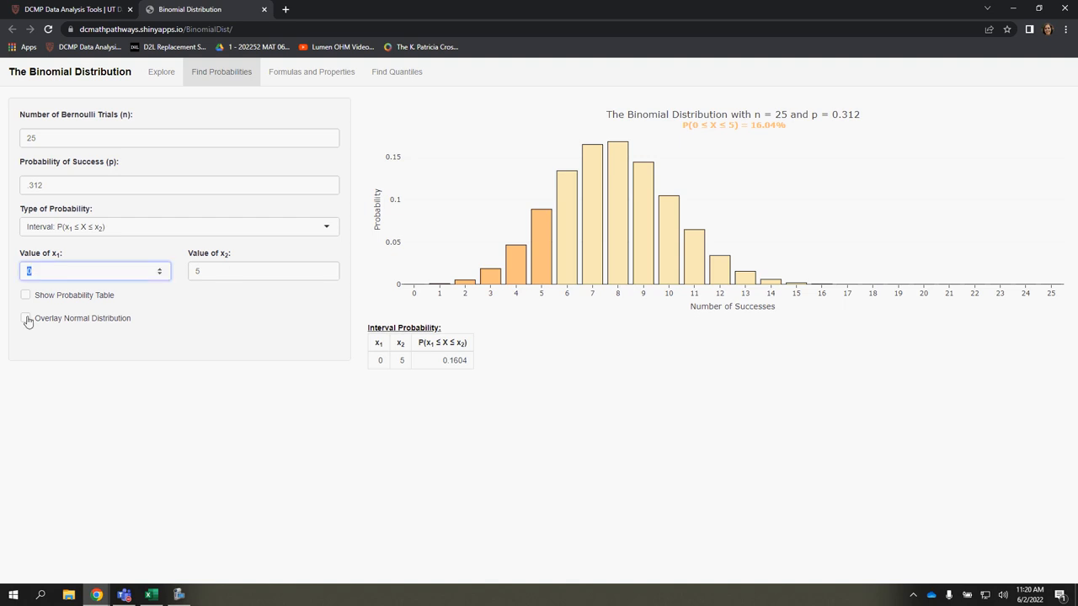
# Set the interval bounds to 6 and 8, giving P(6 ≤ X ≤ 8) = 0.4675
pyautogui.write('5')
pyautogui.click(265, 271)
pyautogui.write('8')
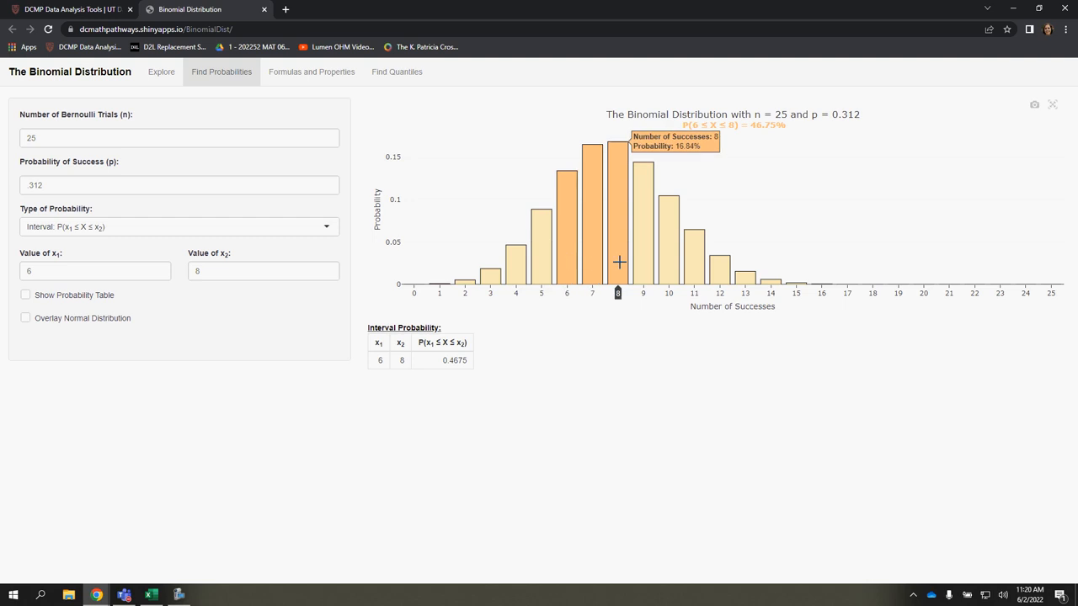
pyautogui.moveTo(576, 276)
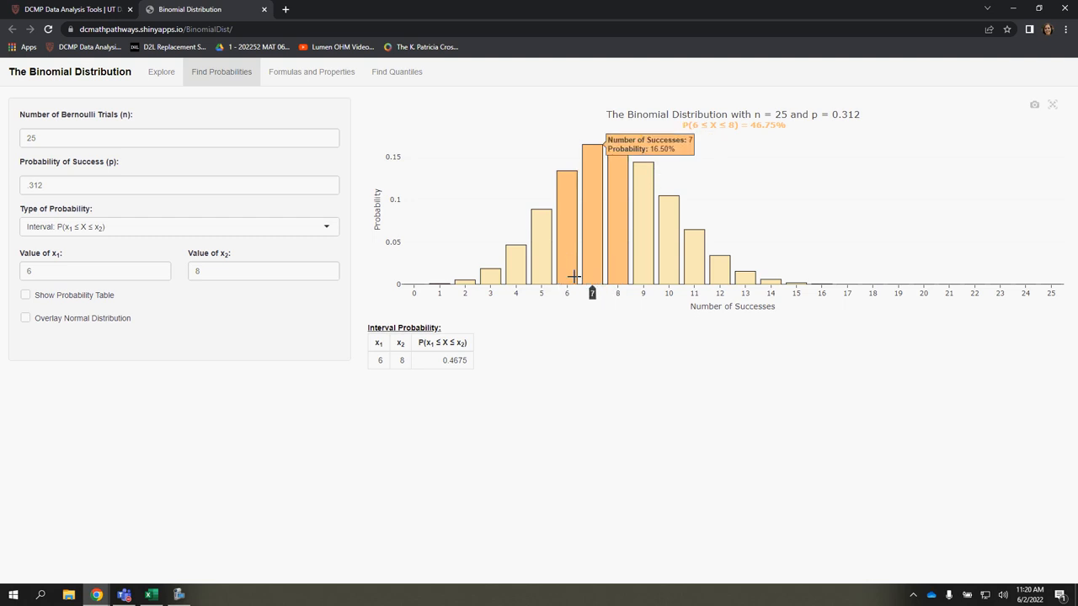
pyautogui.moveTo(566, 279)
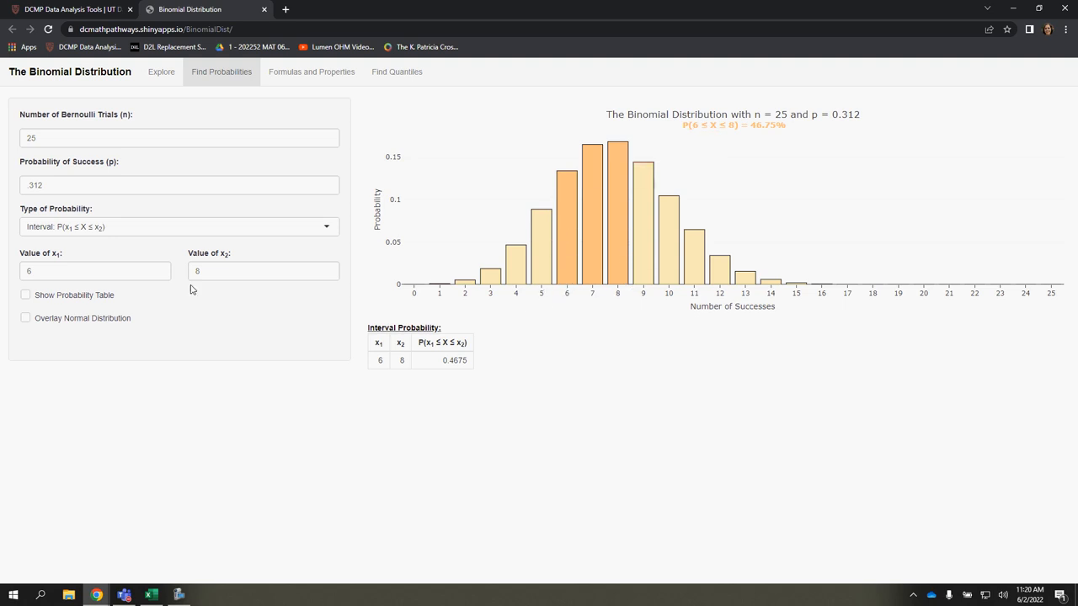
pyautogui.moveTo(637, 442)
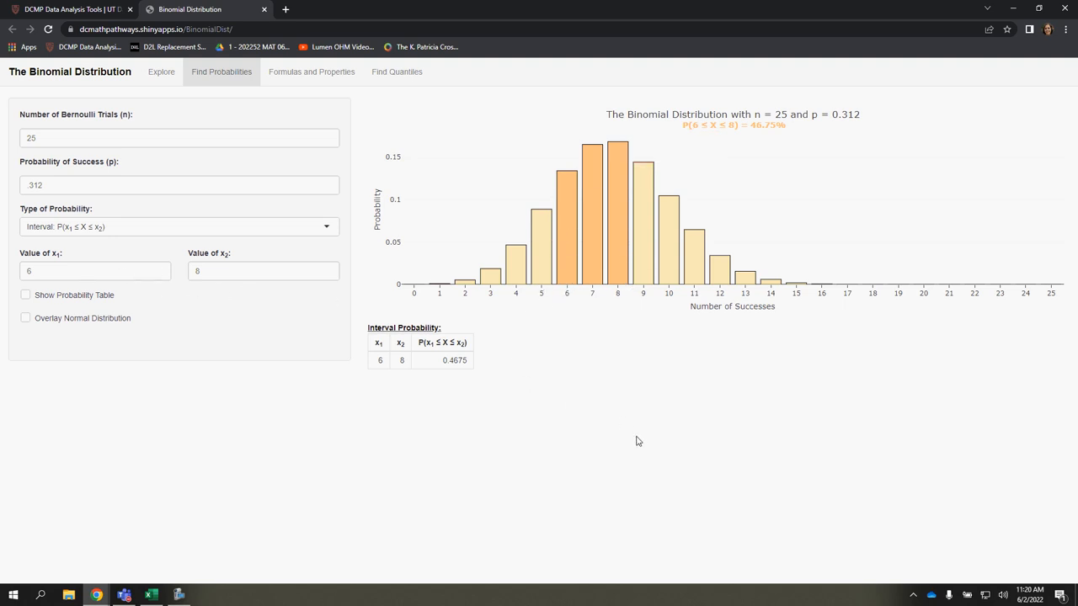
pyautogui.moveTo(600, 369)
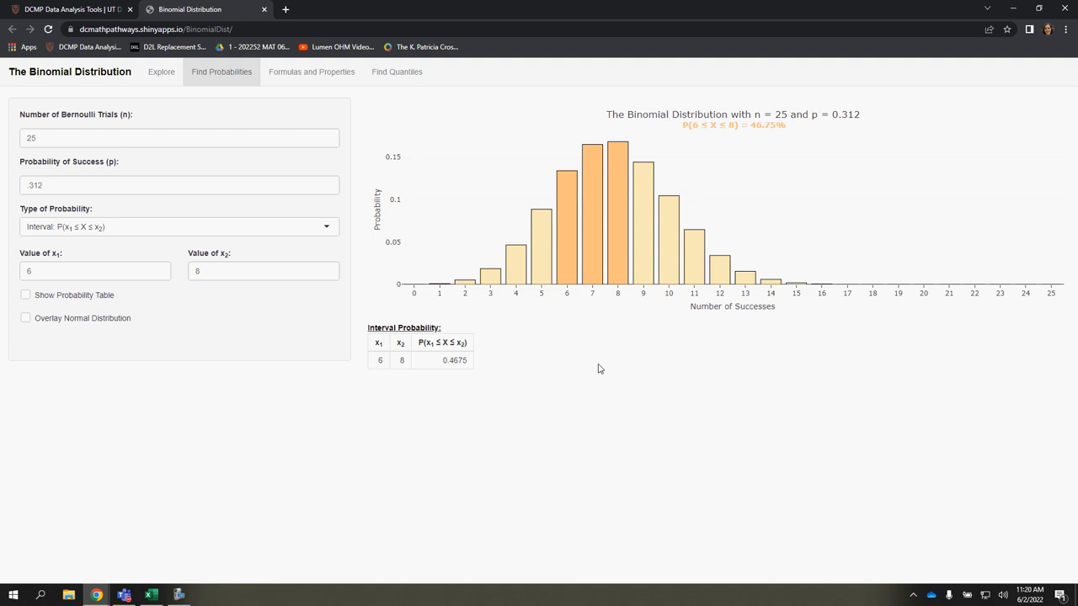
pyautogui.moveTo(660, 361)
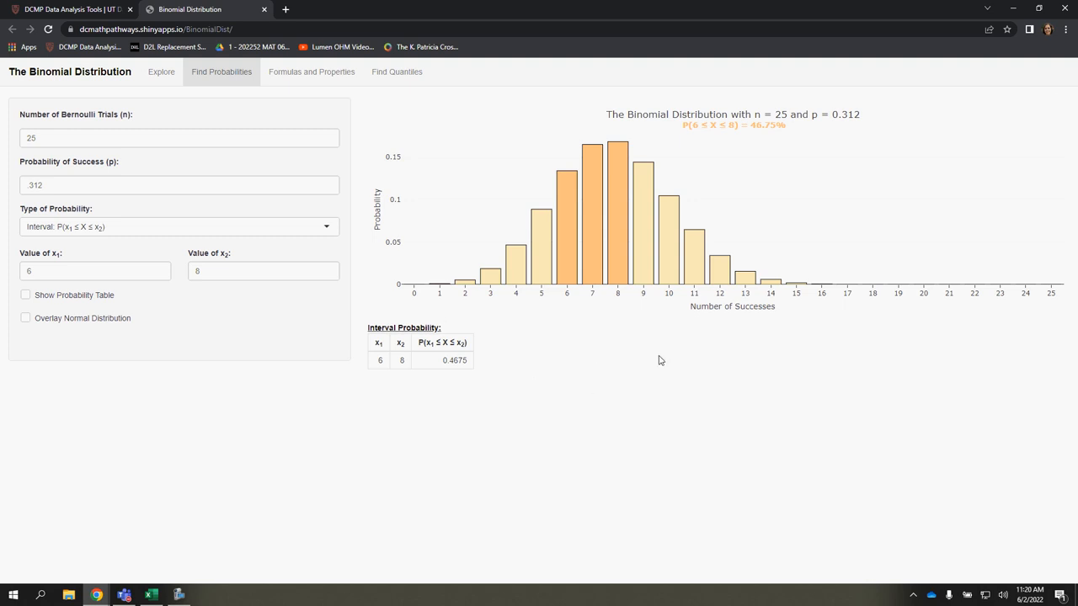
pyautogui.moveTo(627, 352)
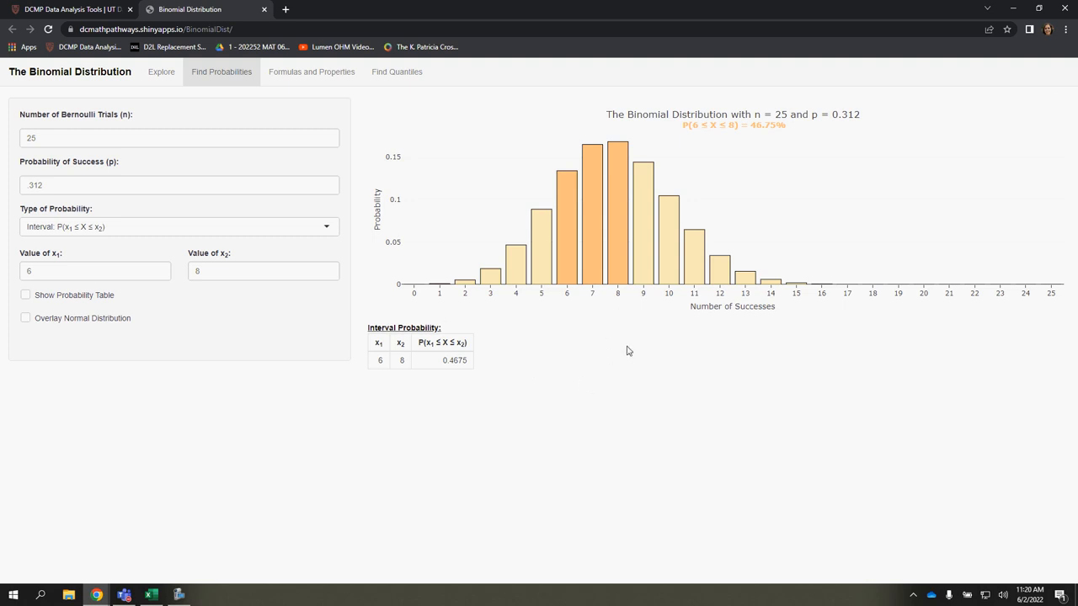
pyautogui.moveTo(566, 261)
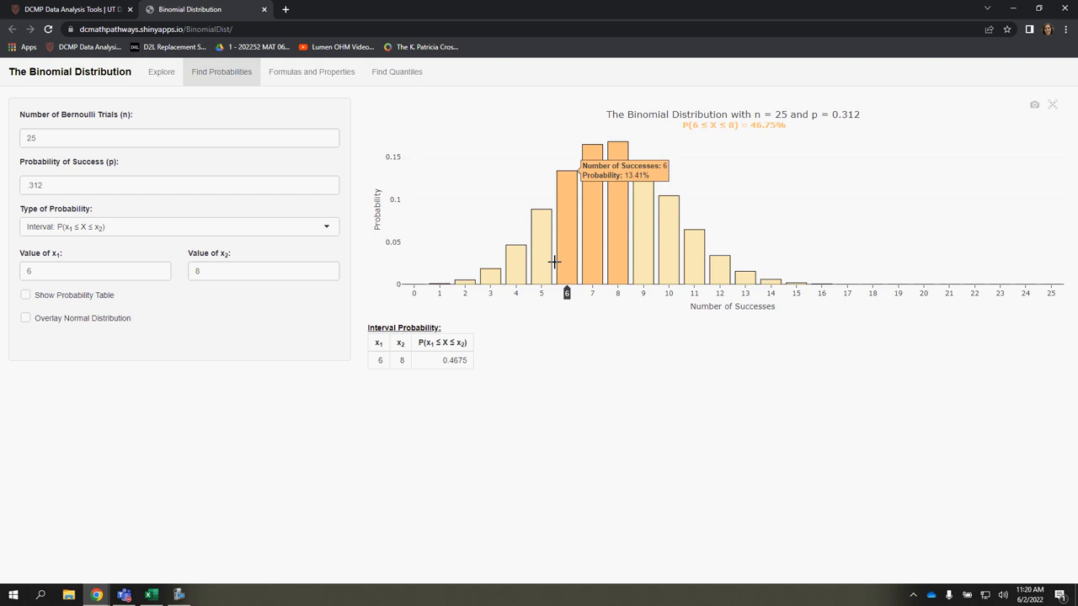
pyautogui.moveTo(592, 280)
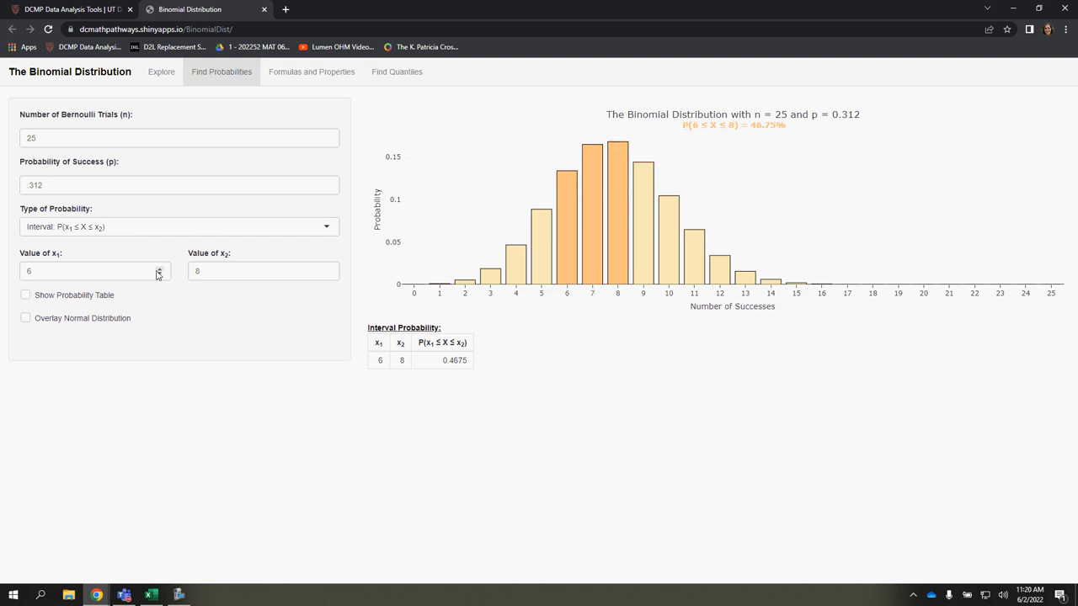
# Set both interval bounds to 7, giving P(7 ≤ X ≤ 7) = 0.1650
pyautogui.write('7')
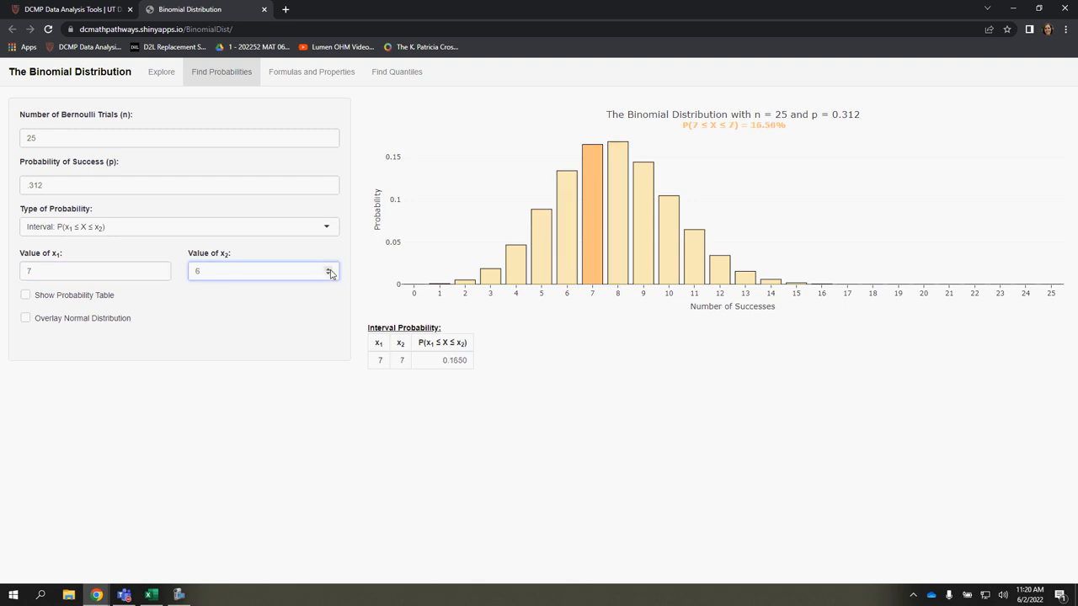
pyautogui.click(162, 273)
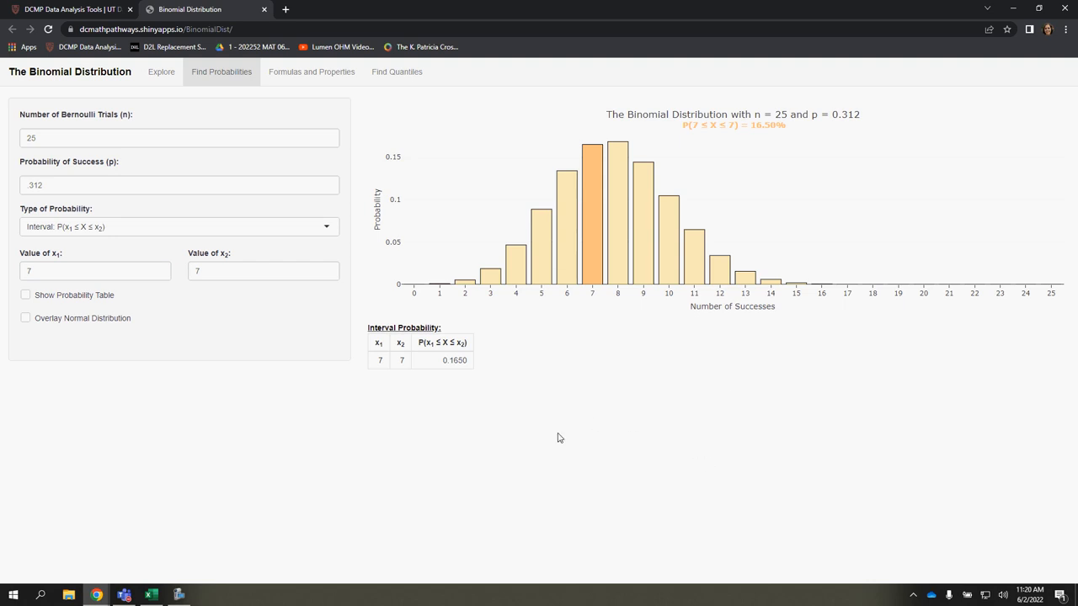
pyautogui.moveTo(617, 269)
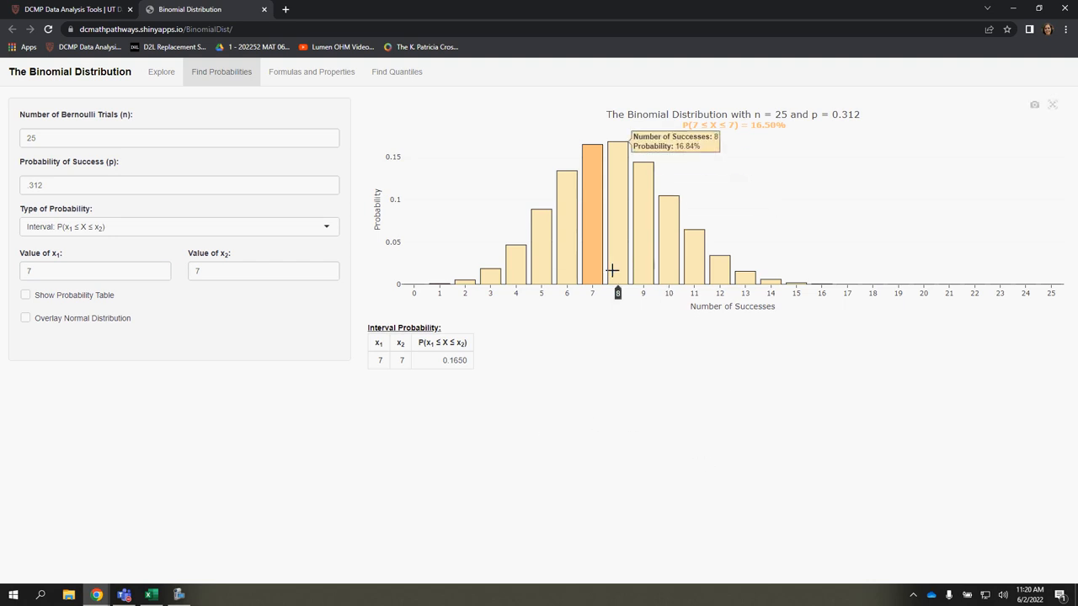
pyautogui.moveTo(507, 312)
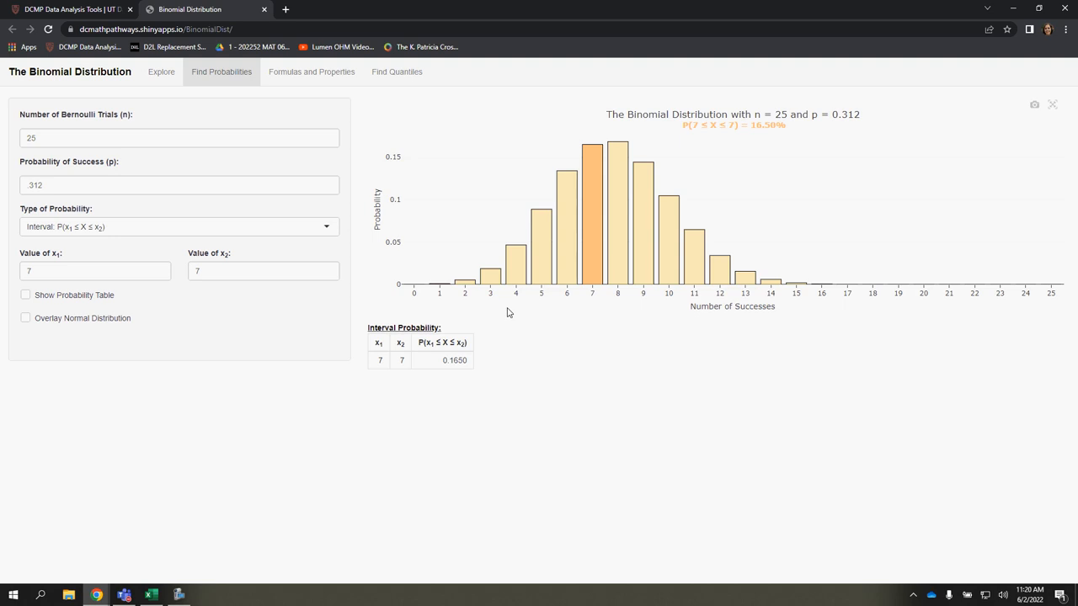
pyautogui.moveTo(505, 311)
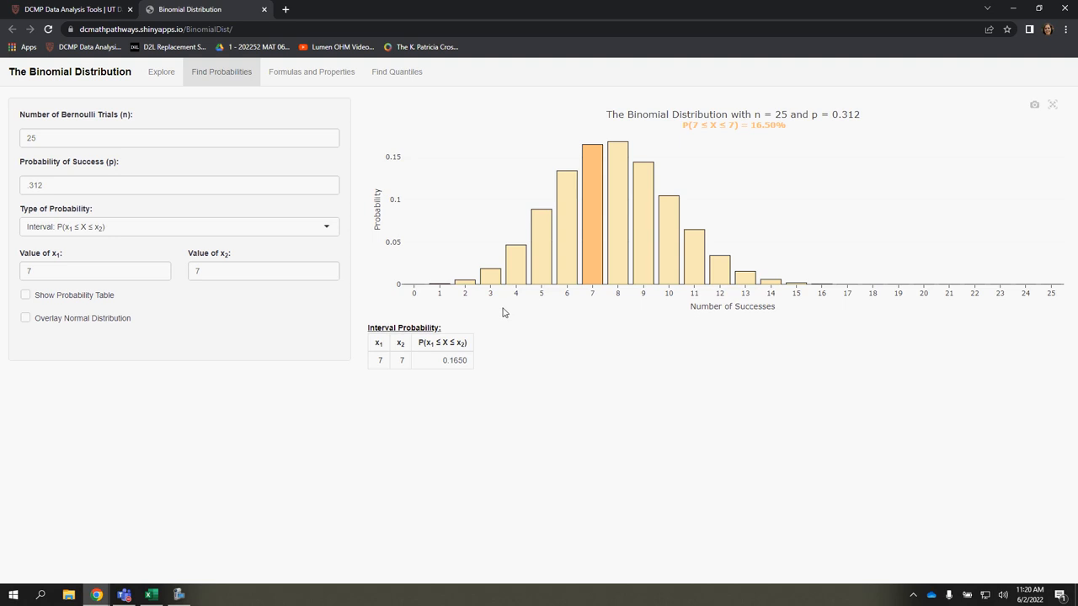
pyautogui.moveTo(596, 315)
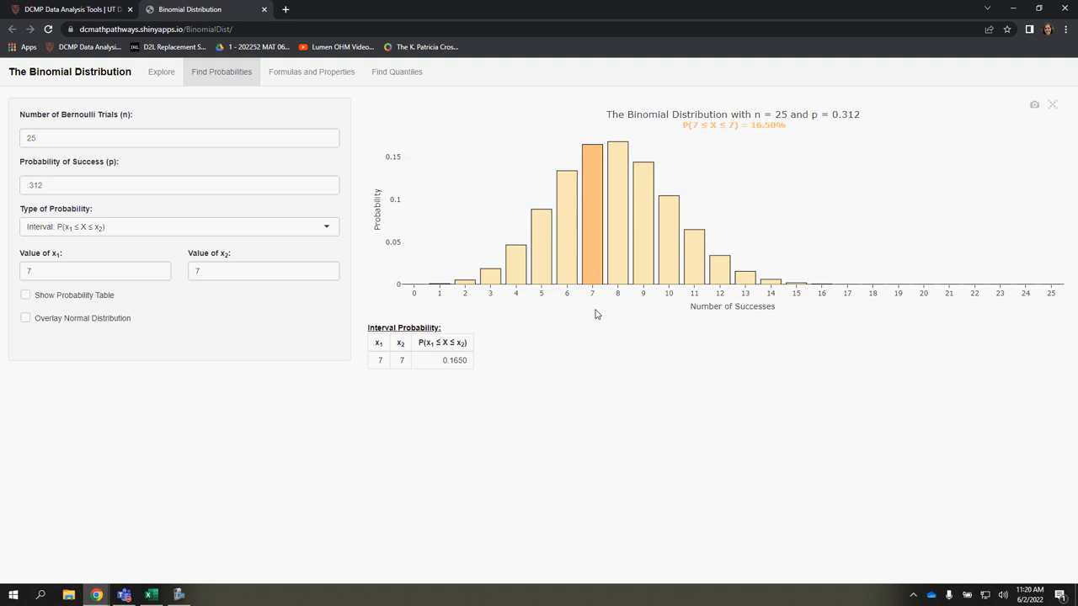
# Switch to Binomial Probability: P(X = x) with x = 7, giving 0.1650
pyautogui.click(178, 226)
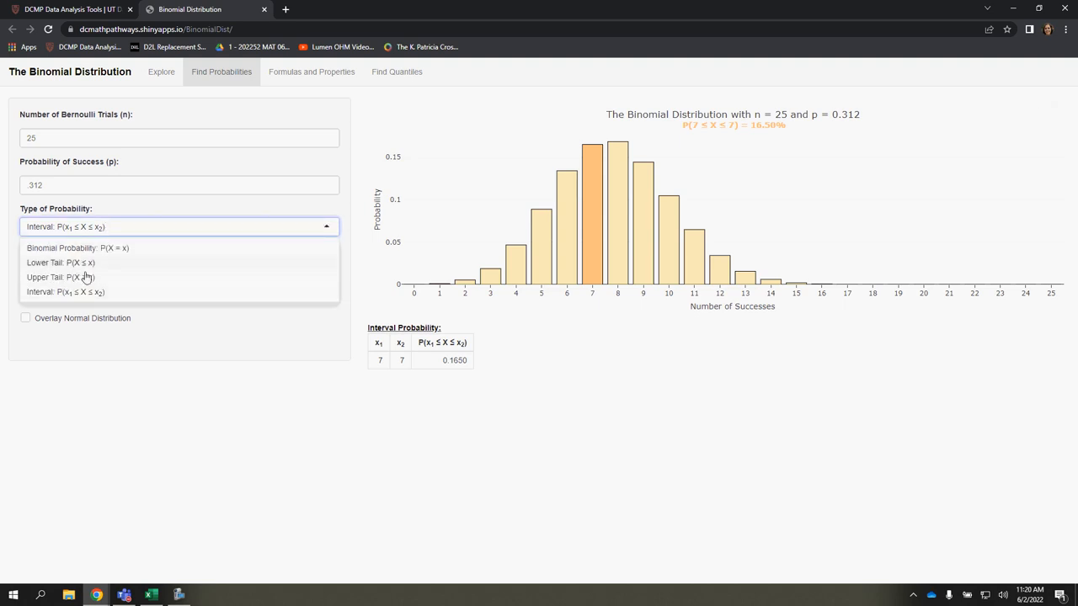
pyautogui.moveTo(111, 268)
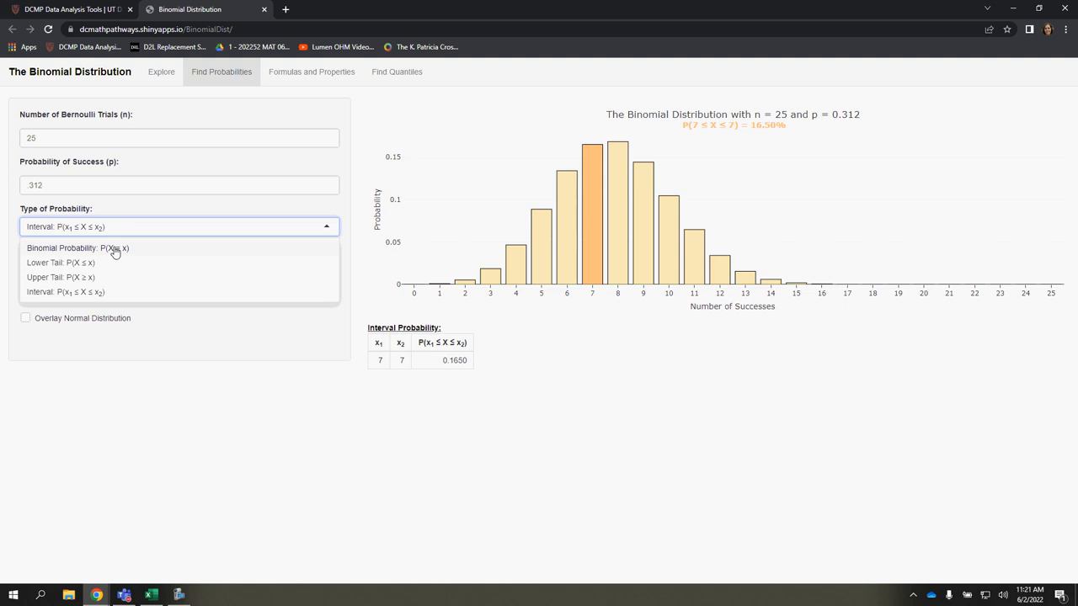
pyautogui.click(78, 247)
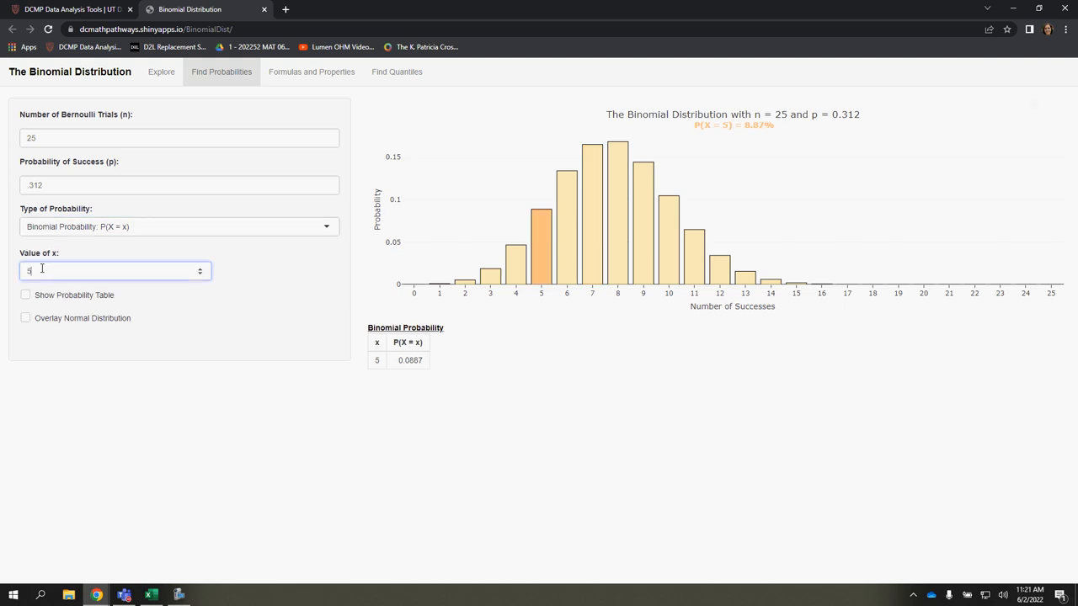
pyautogui.write('7')
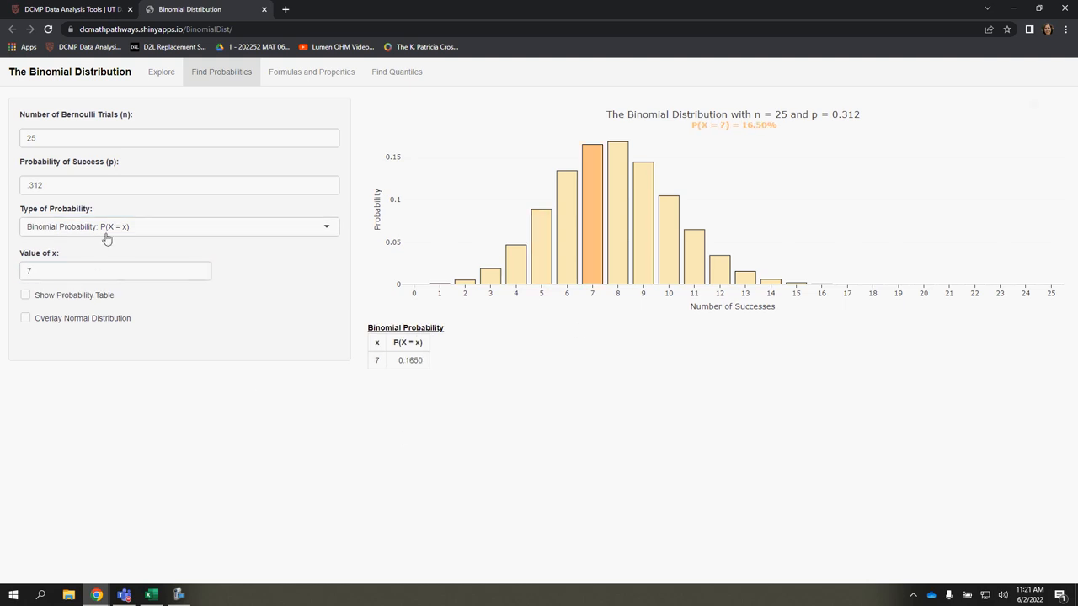